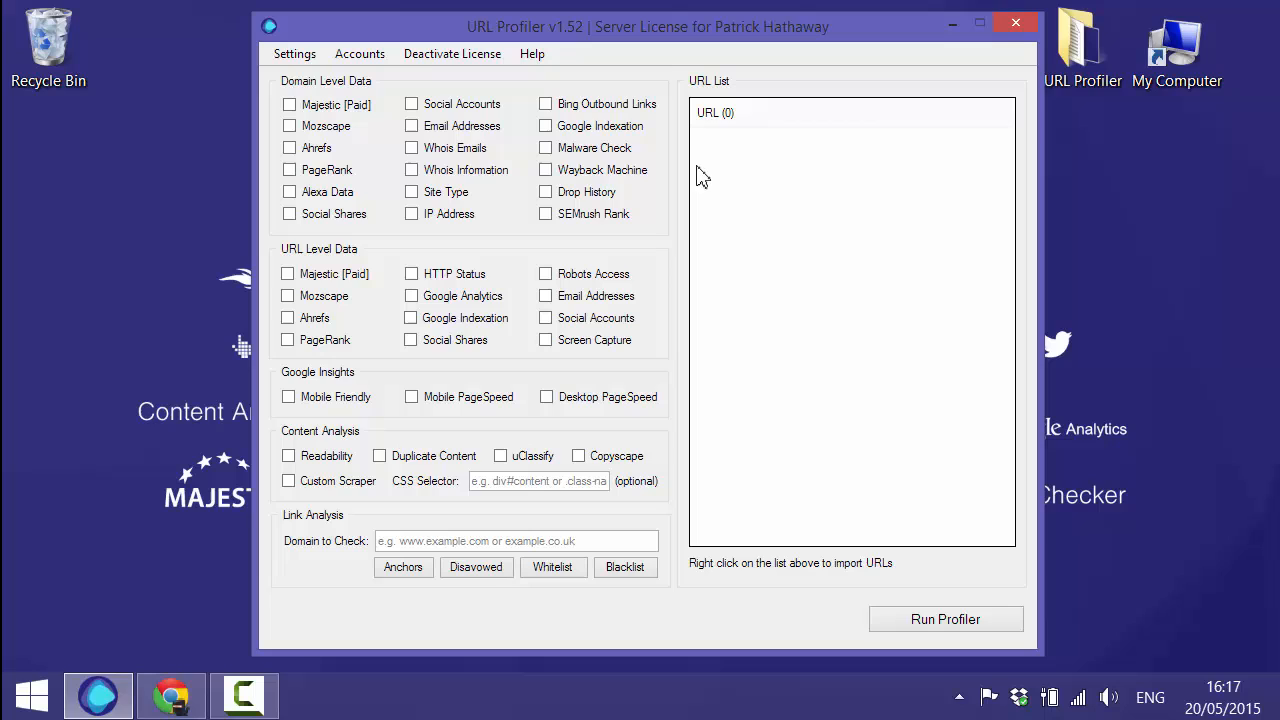
pyautogui.moveTo(717, 216)
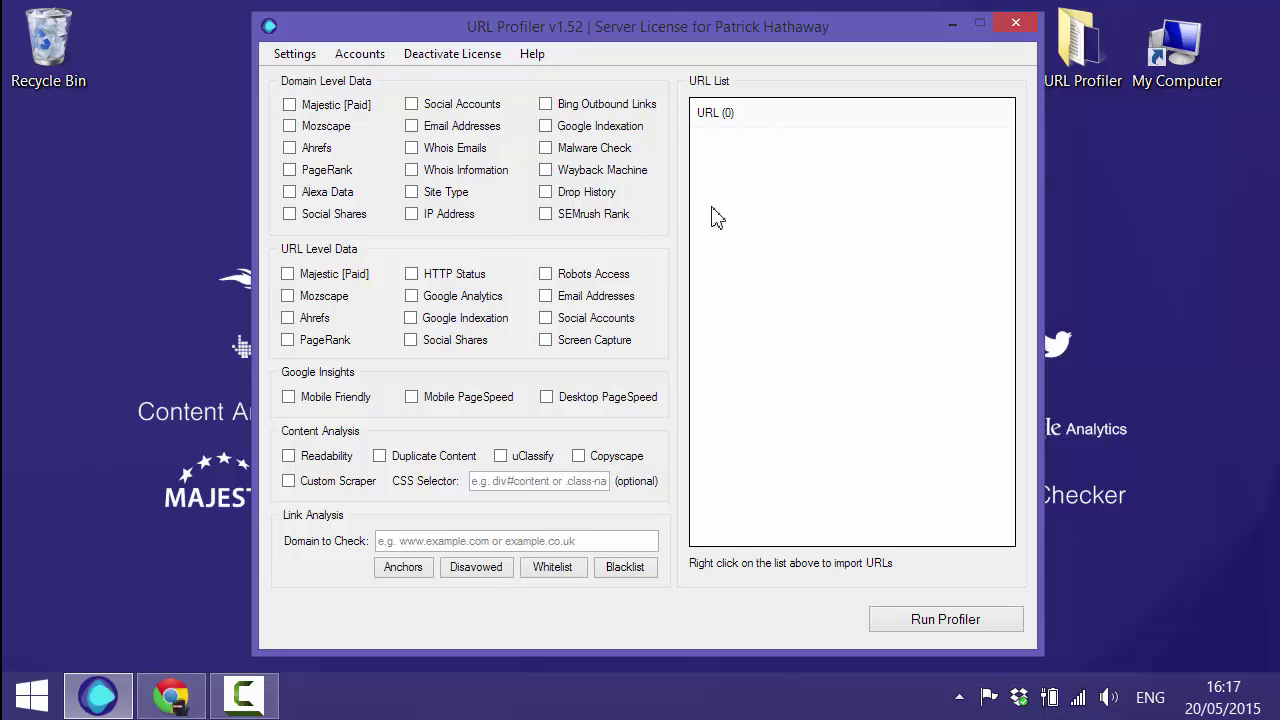
pyautogui.moveTo(380, 273)
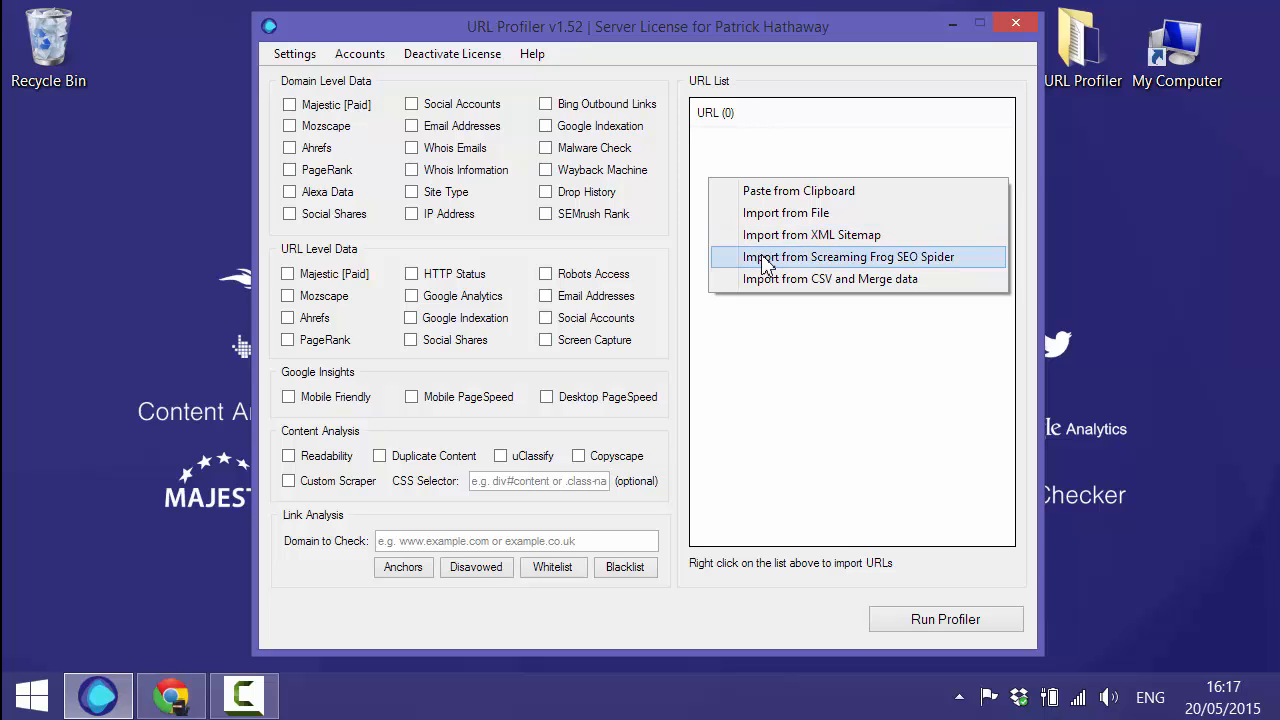
pyautogui.moveTo(768, 287)
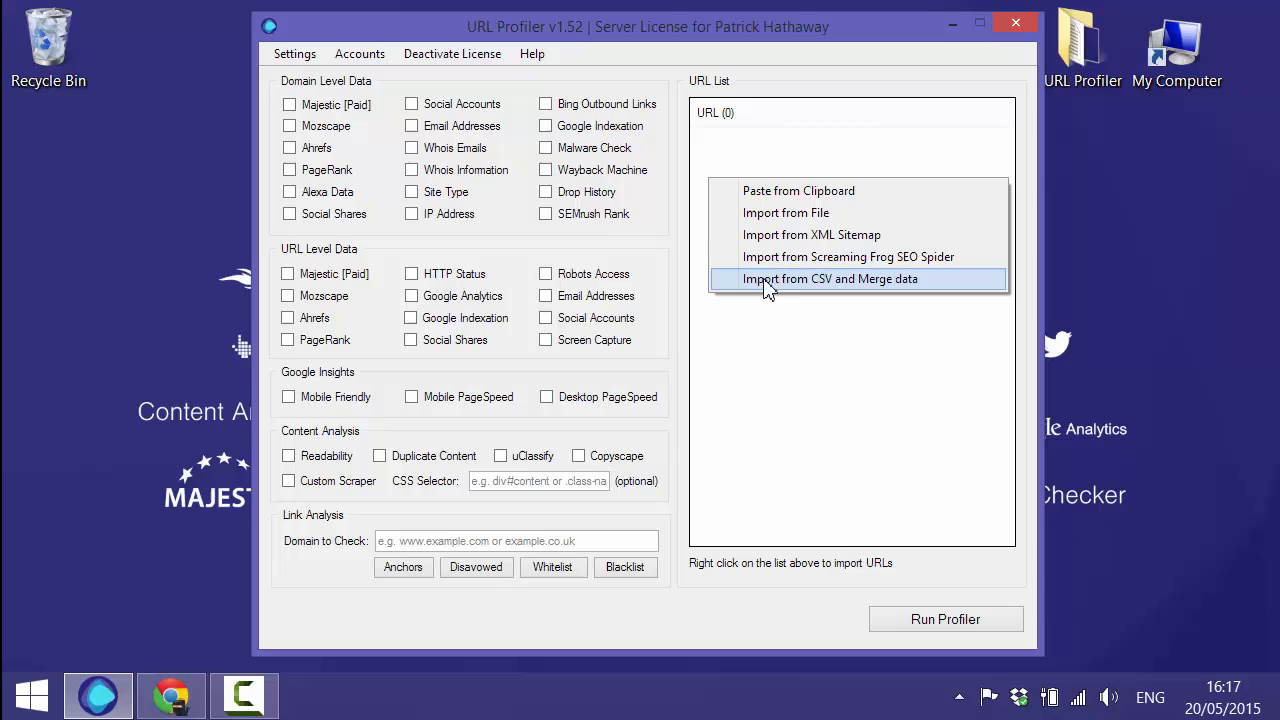
pyautogui.moveTo(765, 297)
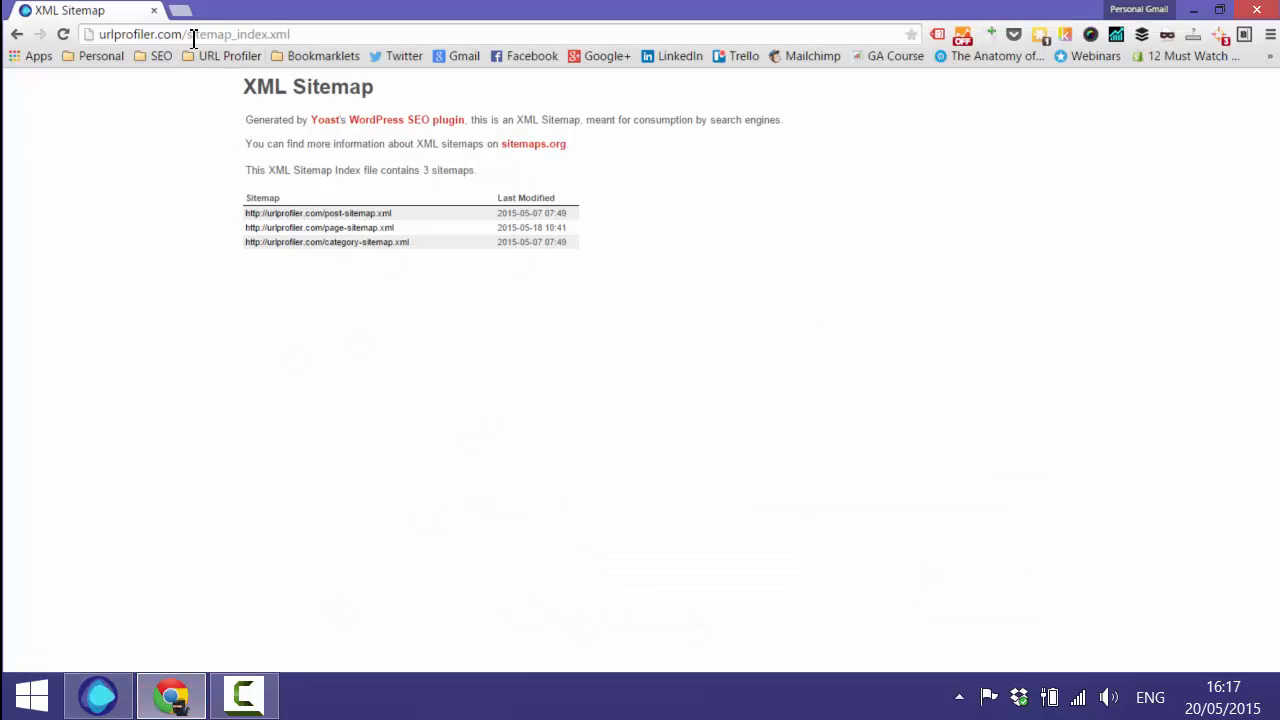
# - Import the urlprofiler.com sitemap_index.xml via Import from XML Sitemap, loading 76 URLs into the list
pyautogui.click(198, 33)
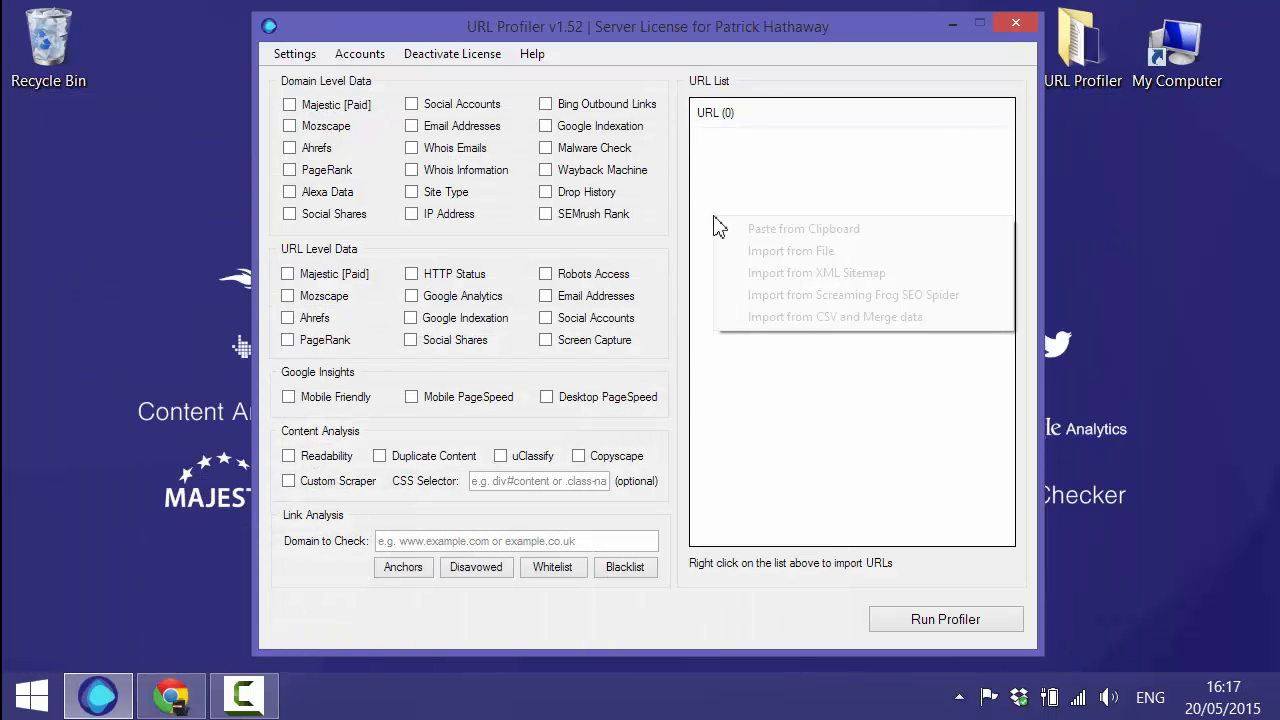
pyautogui.click(817, 272)
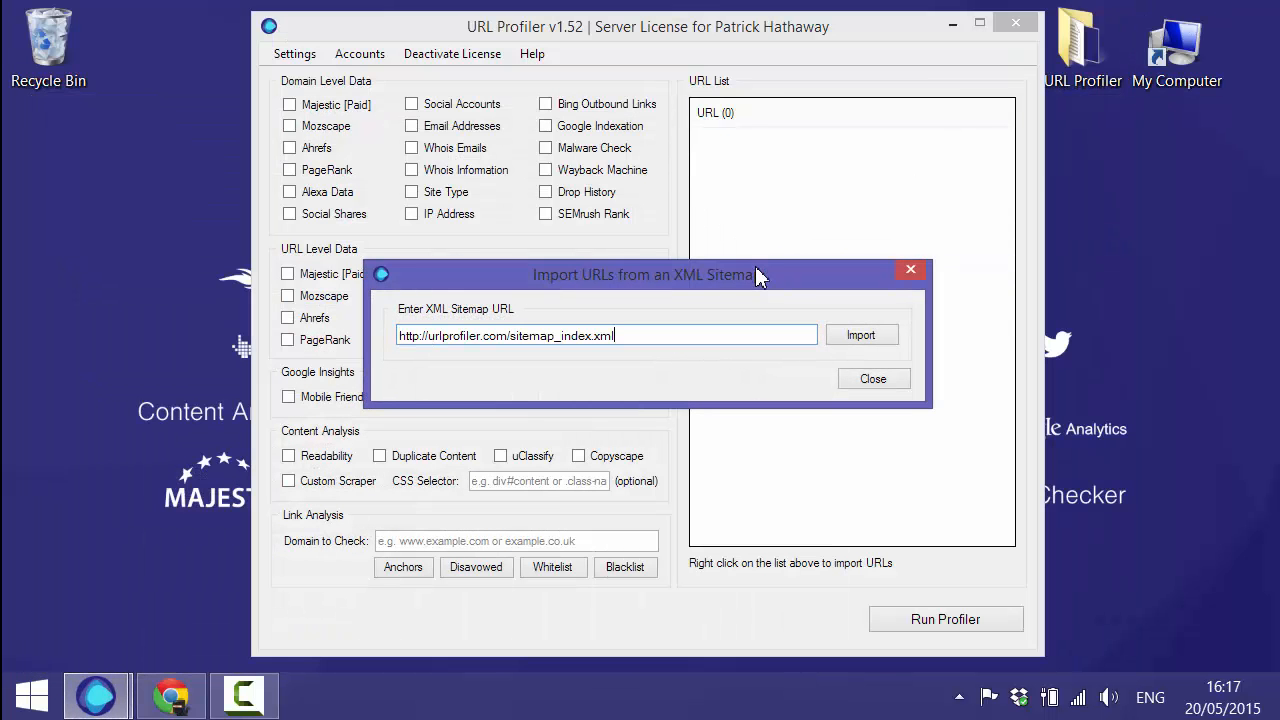
pyautogui.click(861, 334)
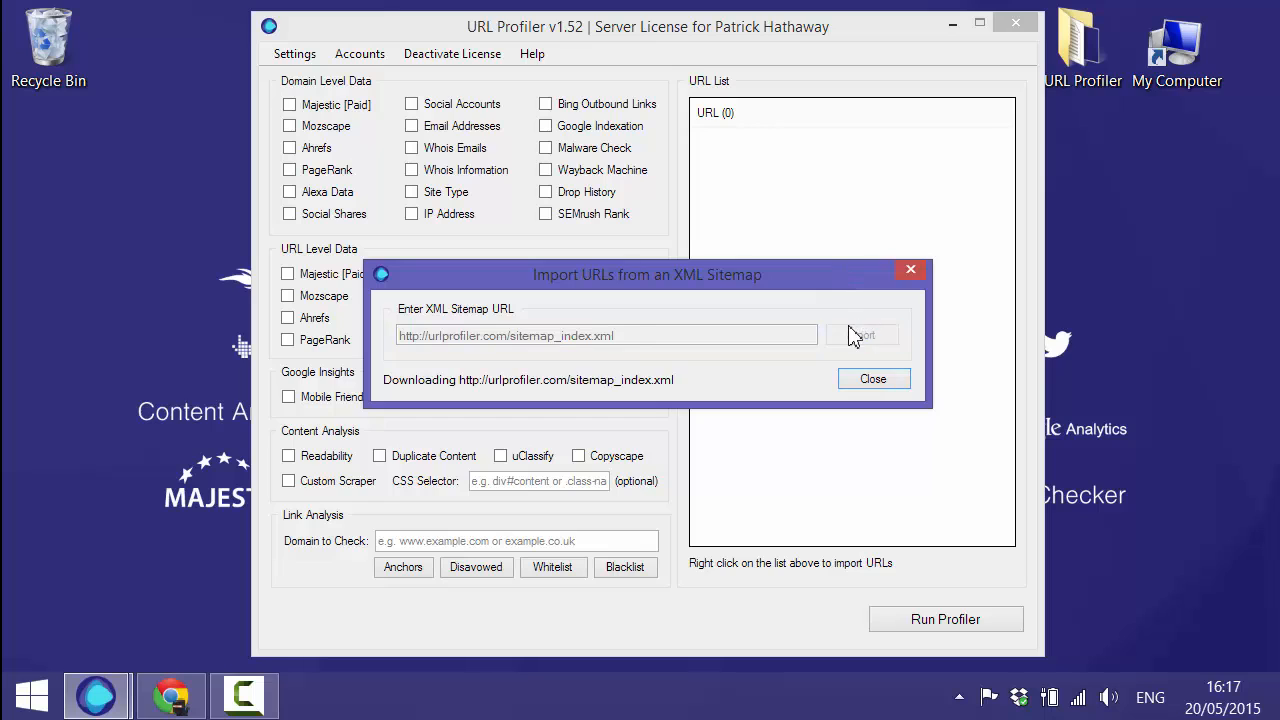
pyautogui.click(873, 378)
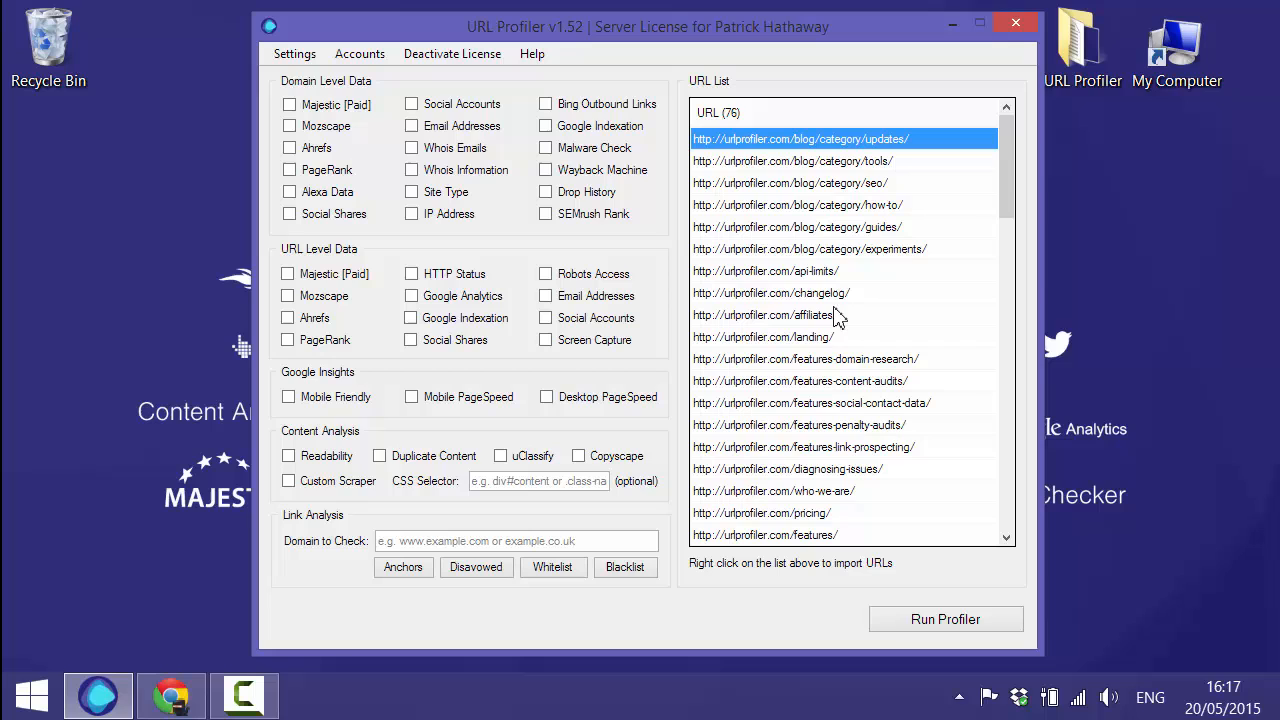
pyautogui.moveTo(797, 277)
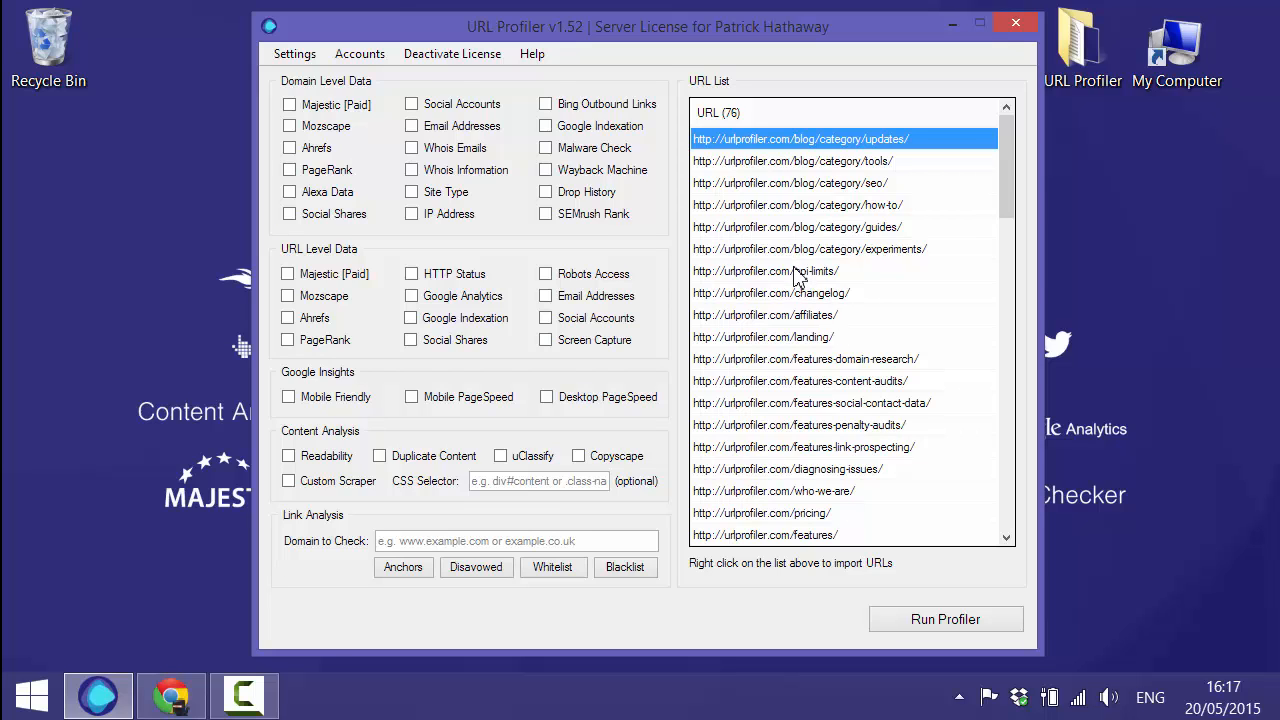
pyautogui.moveTo(990, 167)
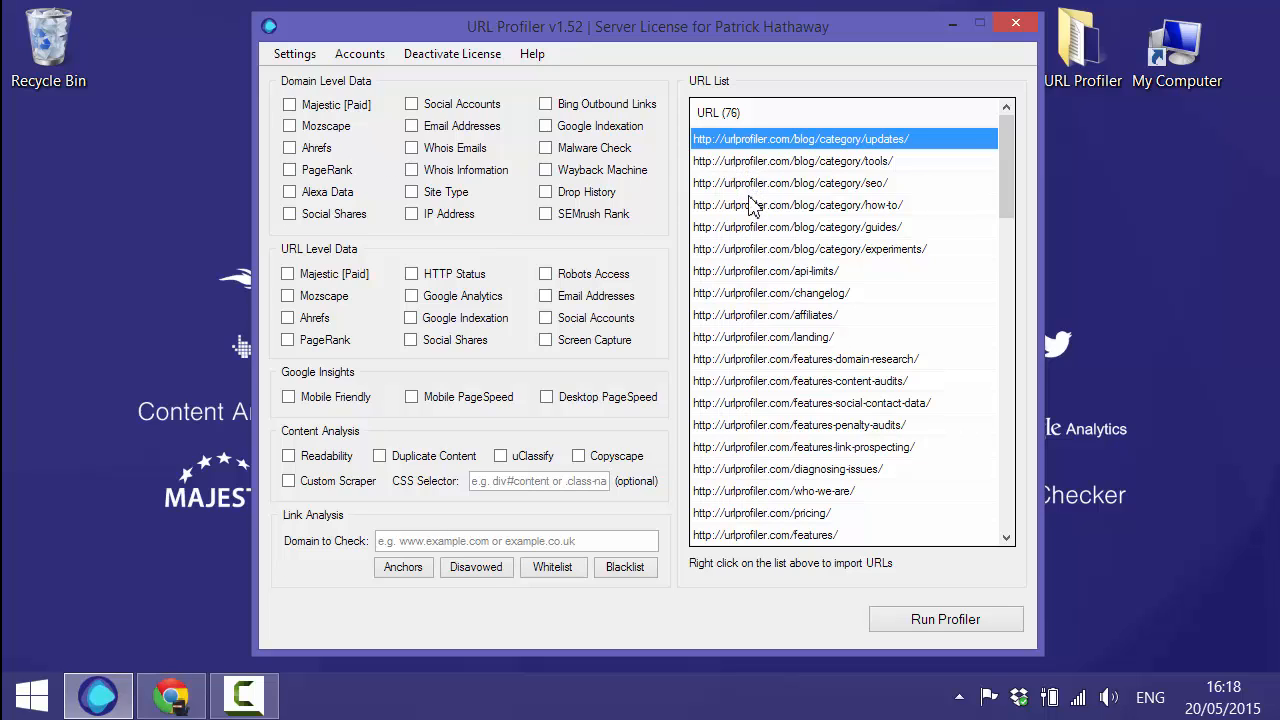
pyautogui.moveTo(293, 263)
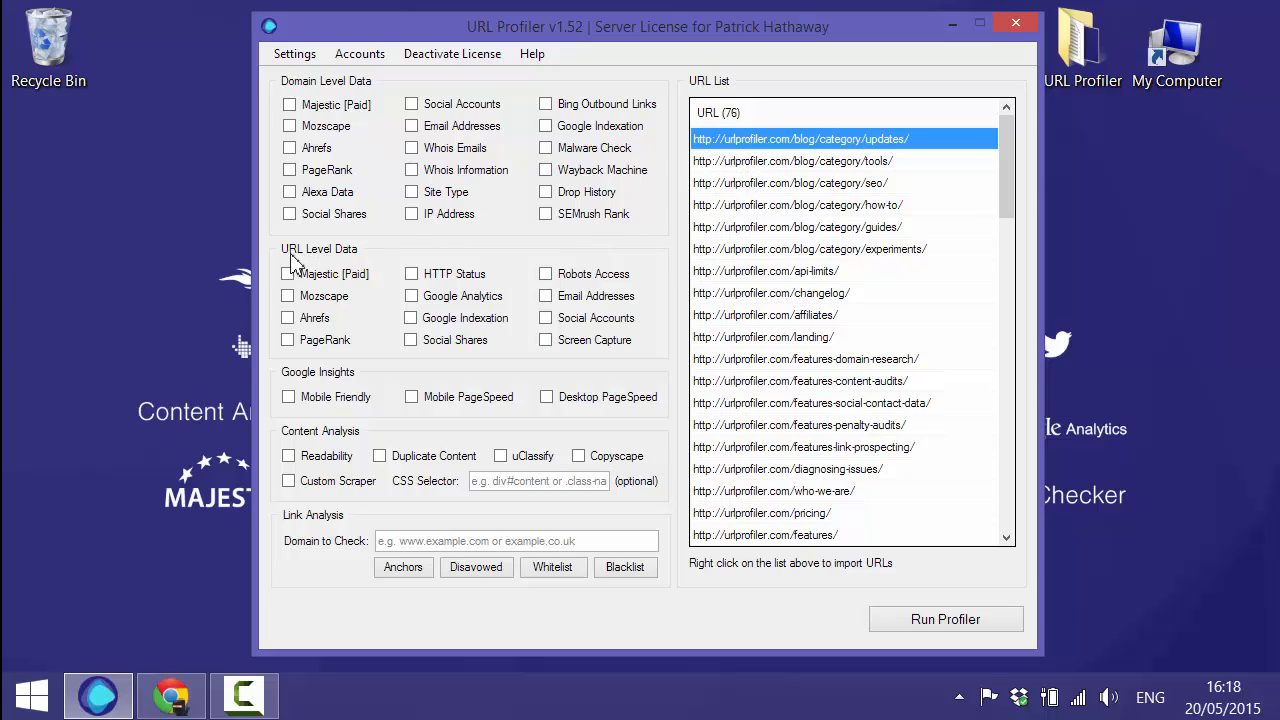
pyautogui.moveTo(370, 262)
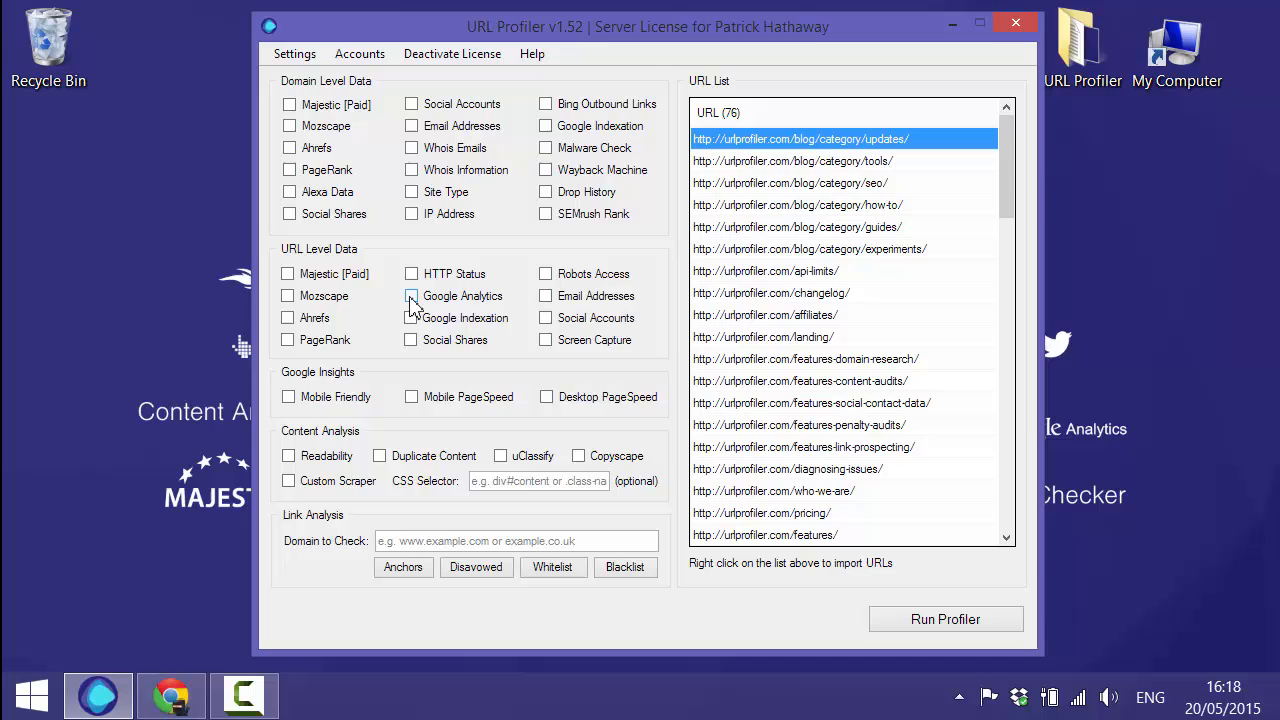
# - Enable Google Analytics URL-level data with the All Visits segment for 19/04/2015–19/05/2015 and apply
pyautogui.click(411, 296)
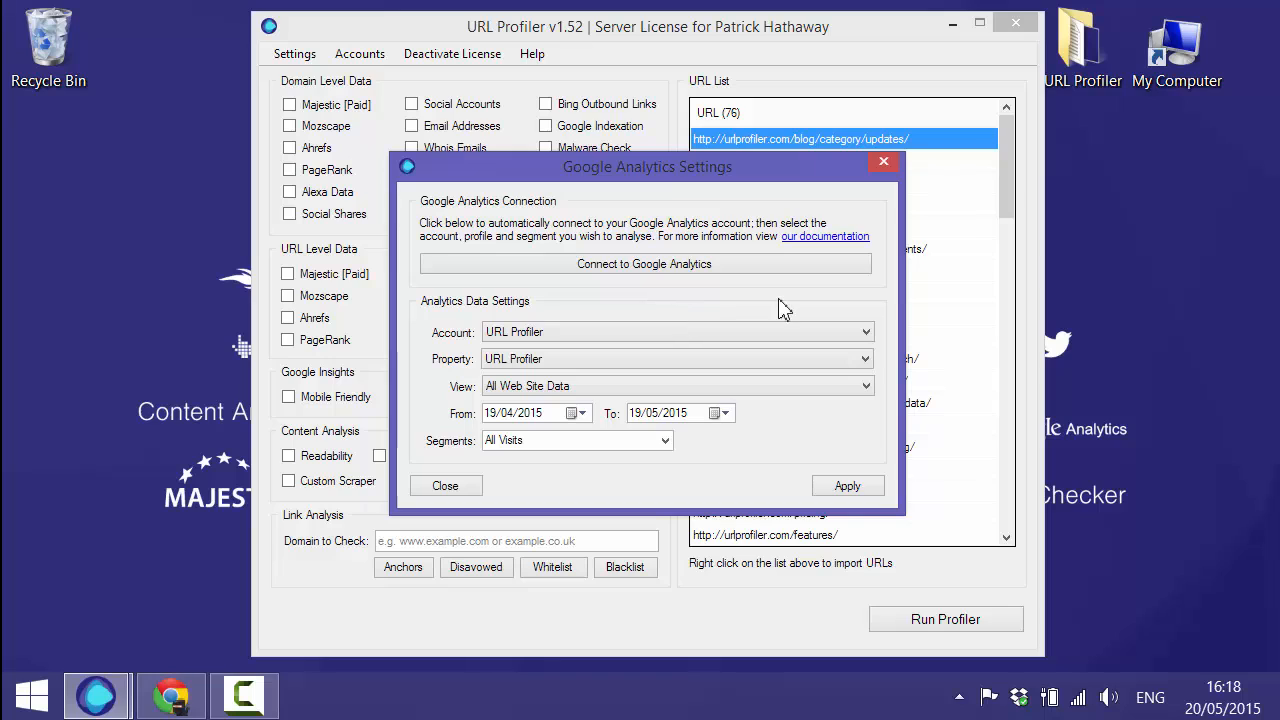
pyautogui.moveTo(845, 326)
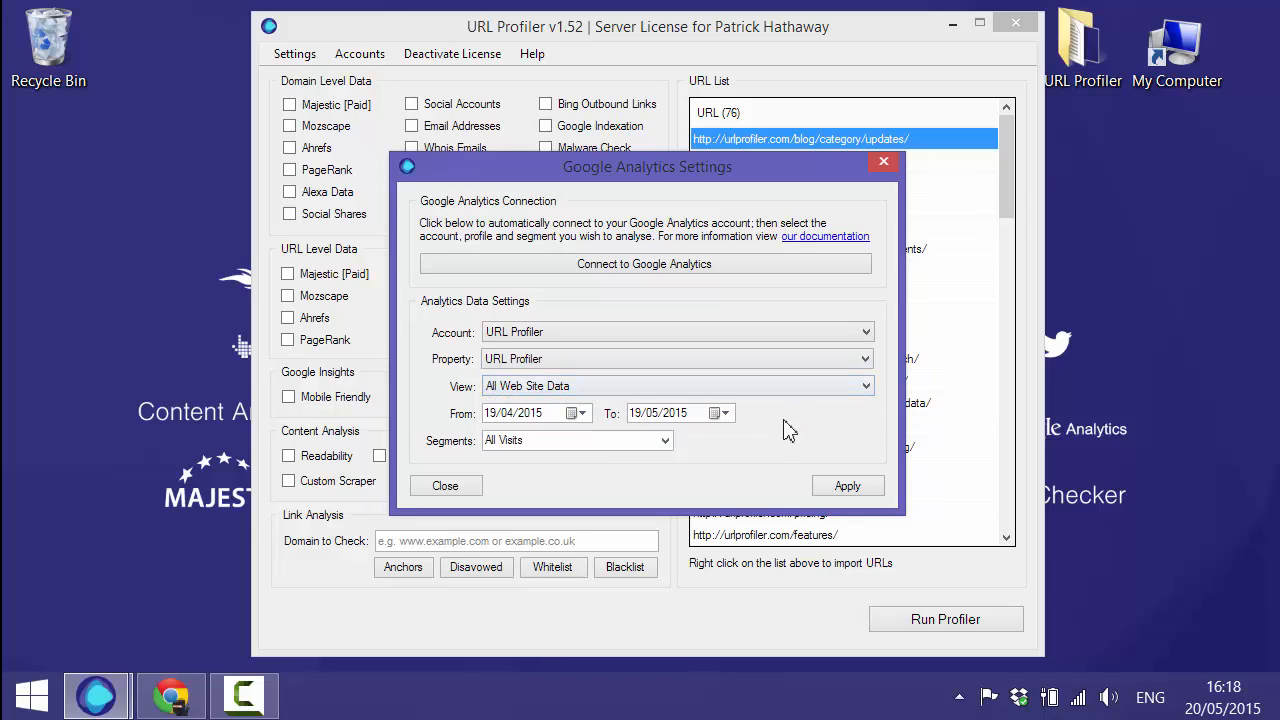
pyautogui.moveTo(673, 430)
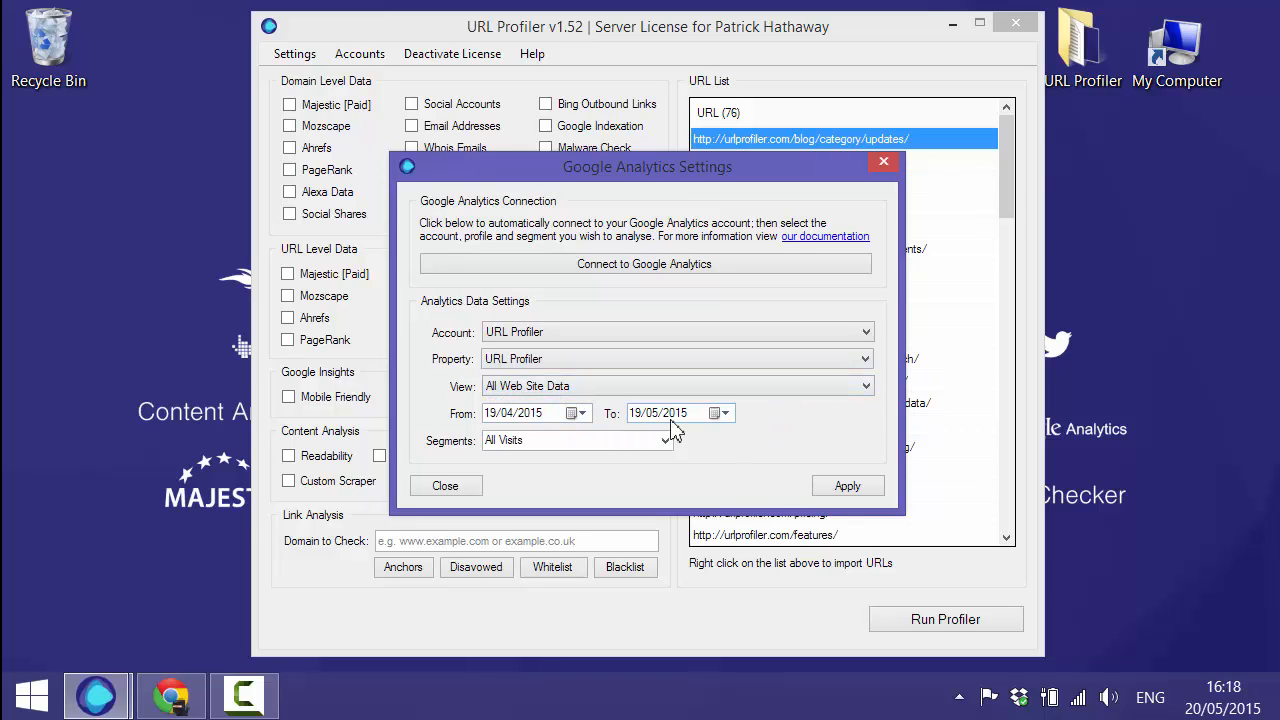
pyautogui.moveTo(662, 445)
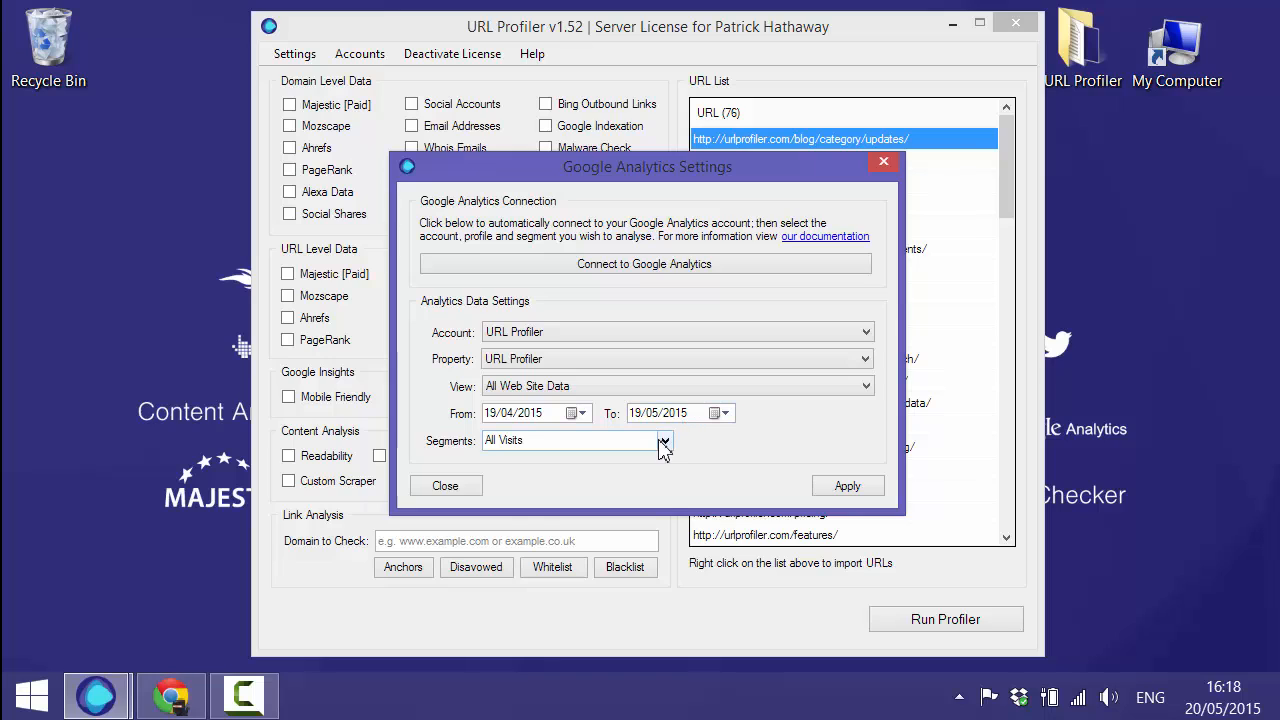
pyautogui.click(663, 440)
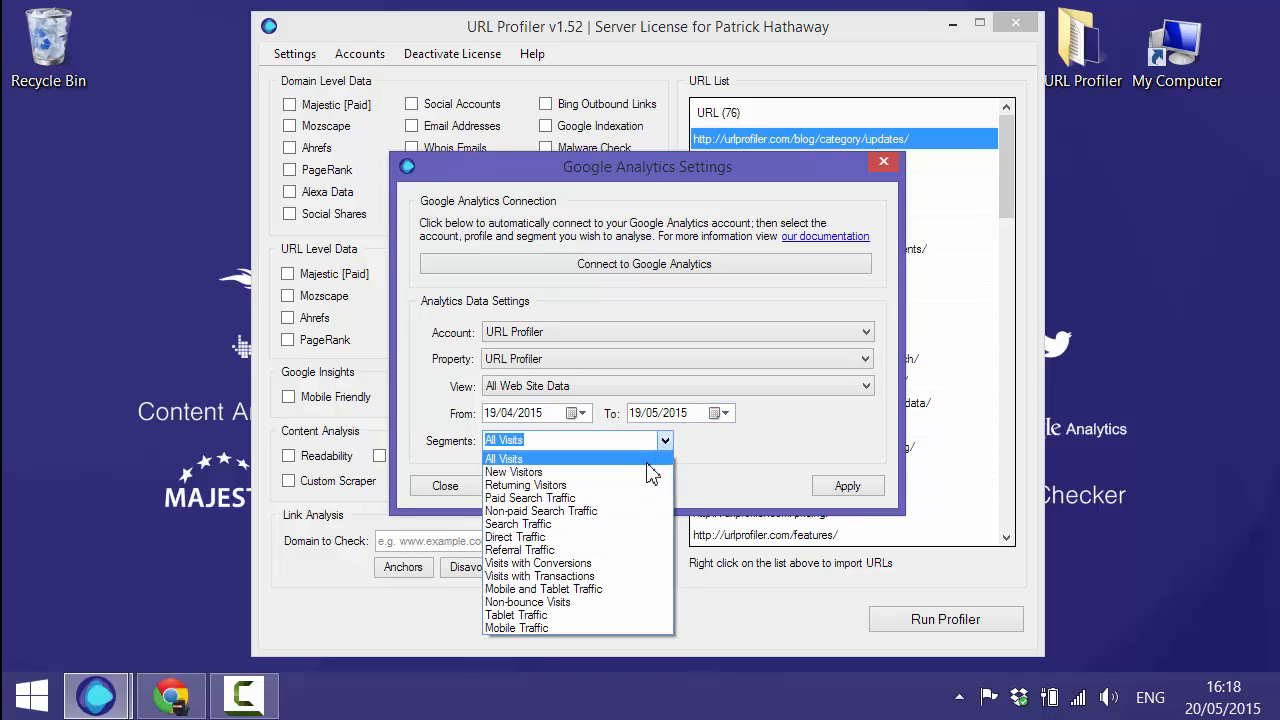
pyautogui.click(504, 458)
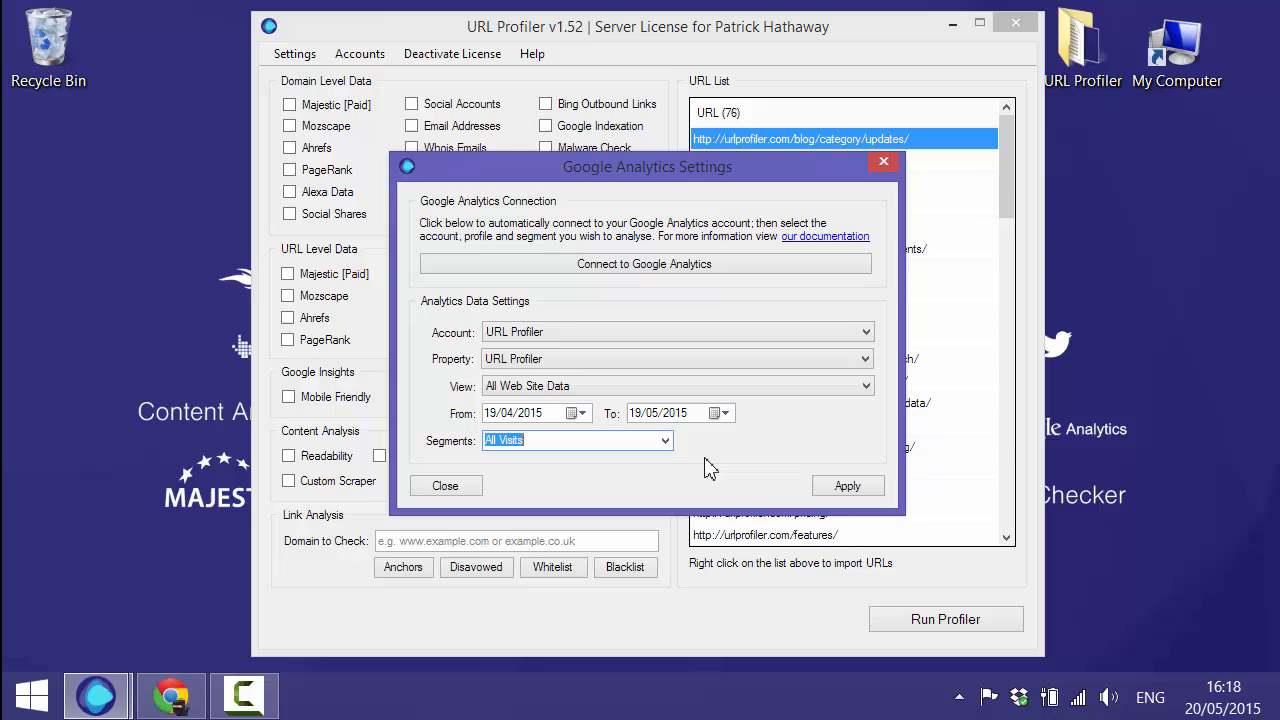
pyautogui.click(848, 486)
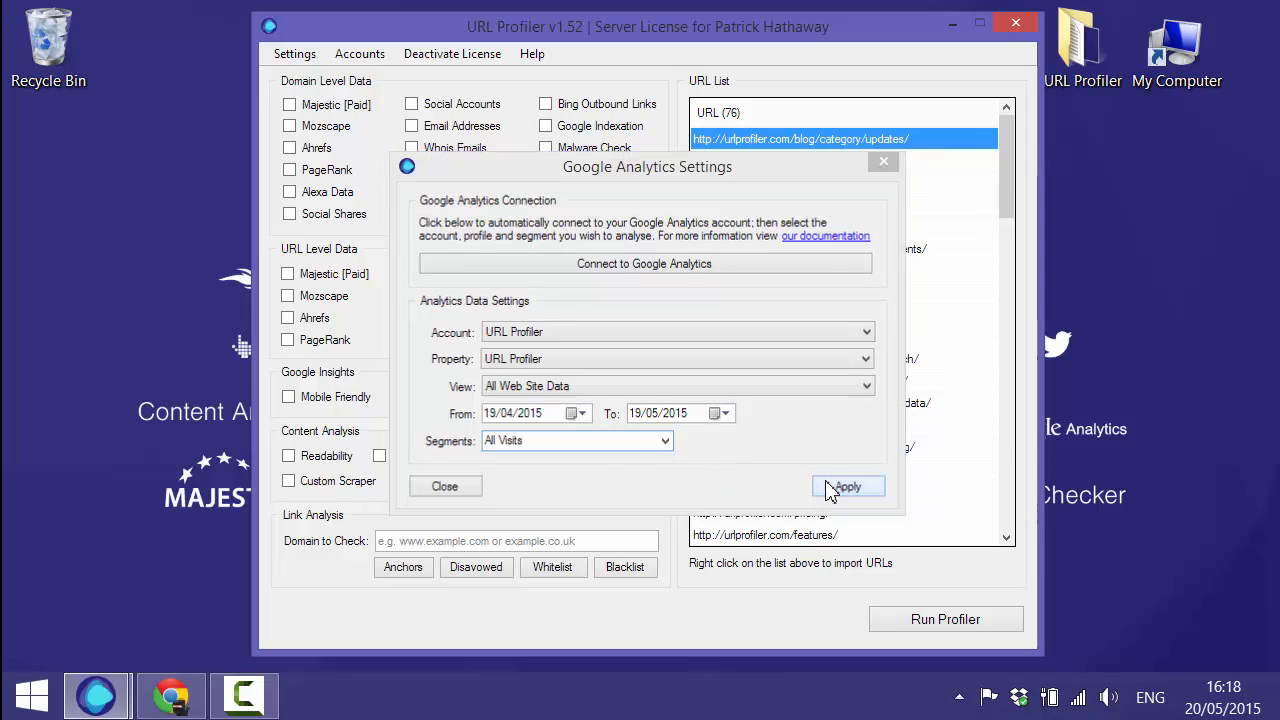
pyautogui.click(848, 486)
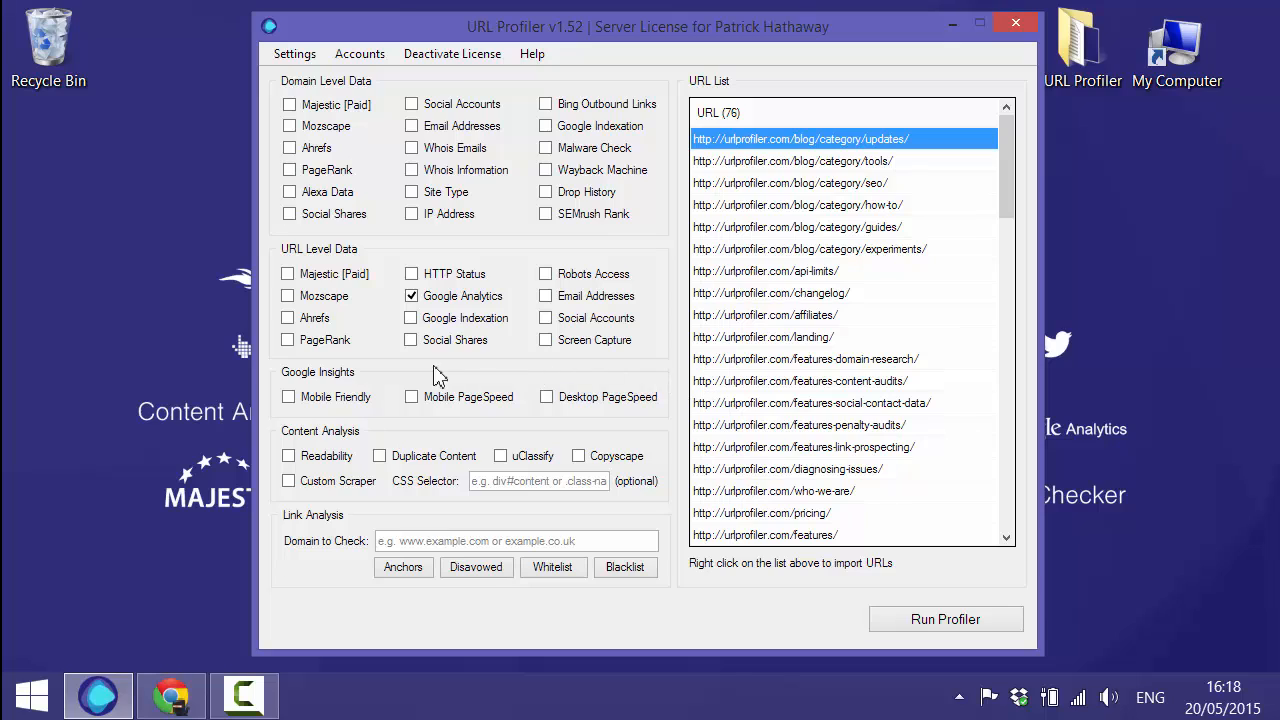
pyautogui.moveTo(376, 368)
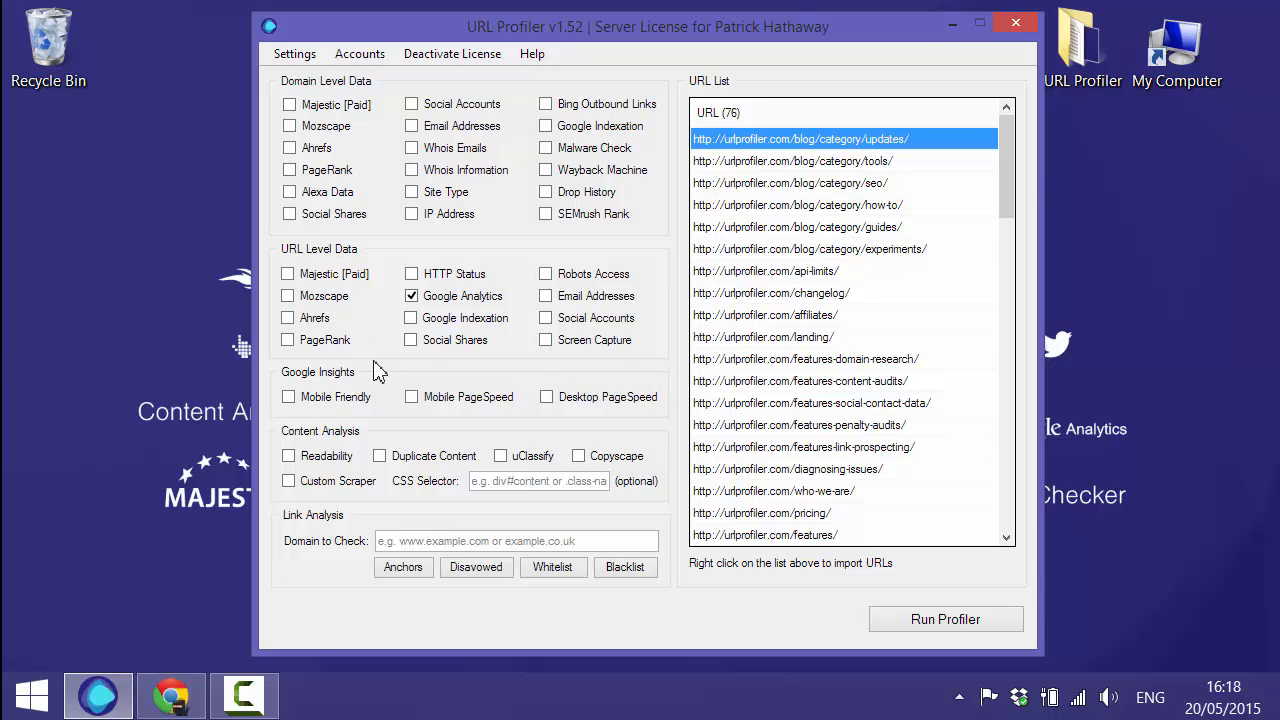
pyautogui.moveTo(649, 364)
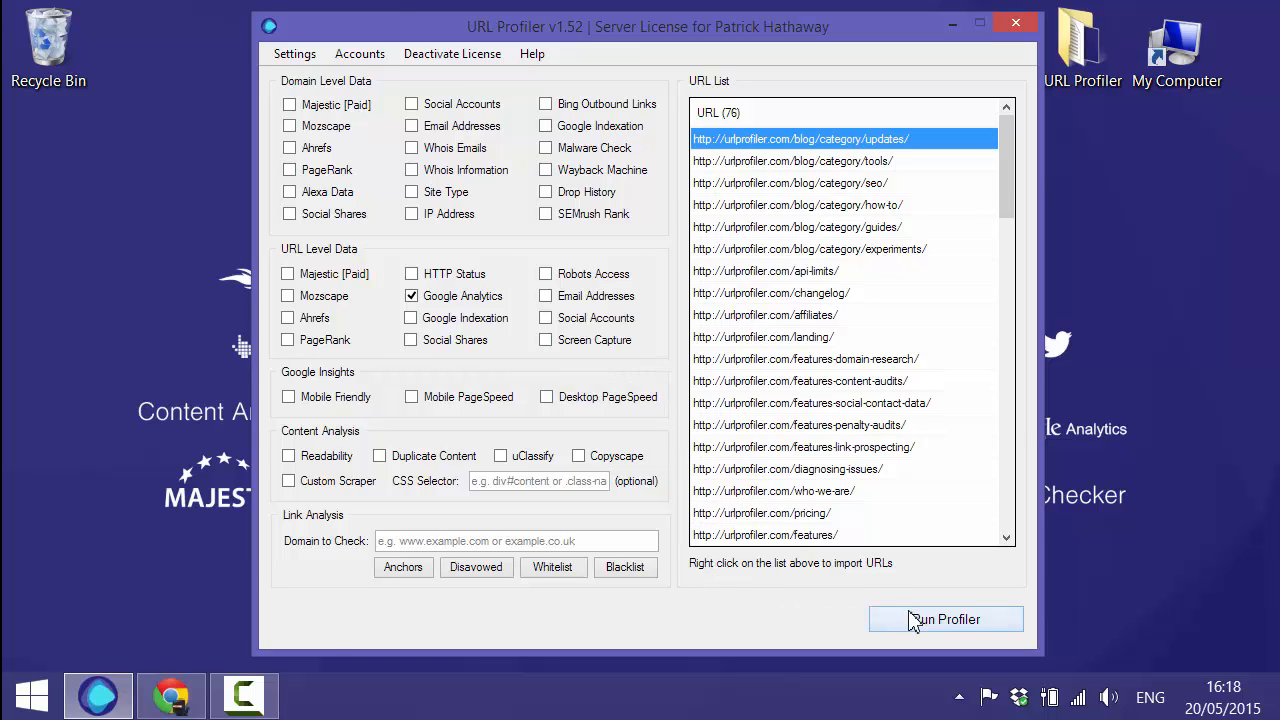
# - Run the profiler on the 76 URLs, save the results file and open it in Excel
pyautogui.click(946, 619)
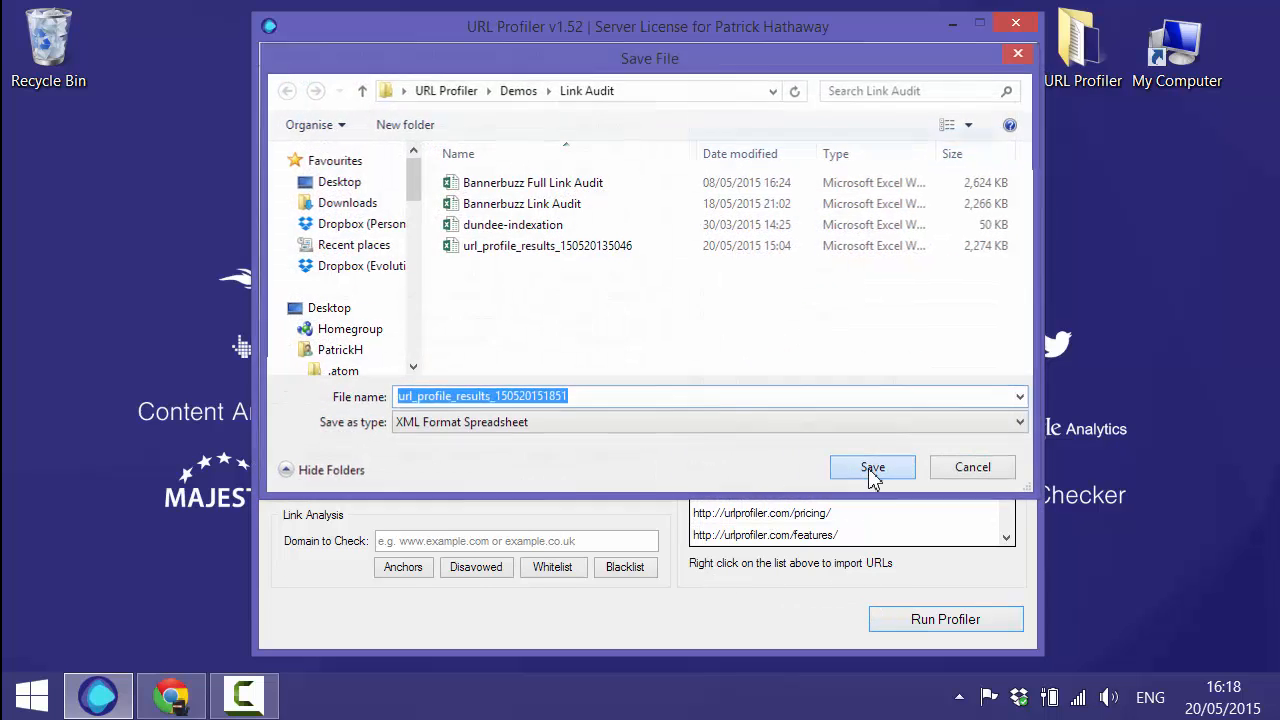
pyautogui.click(872, 467)
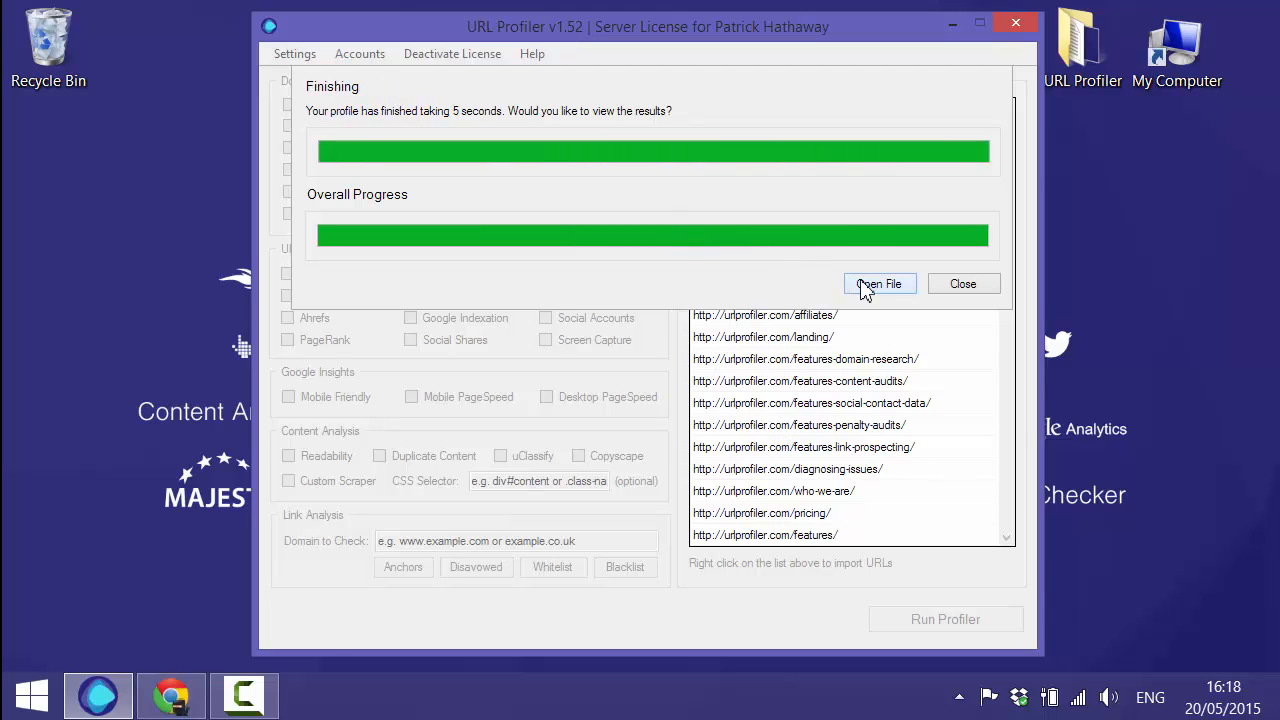
pyautogui.click(879, 283)
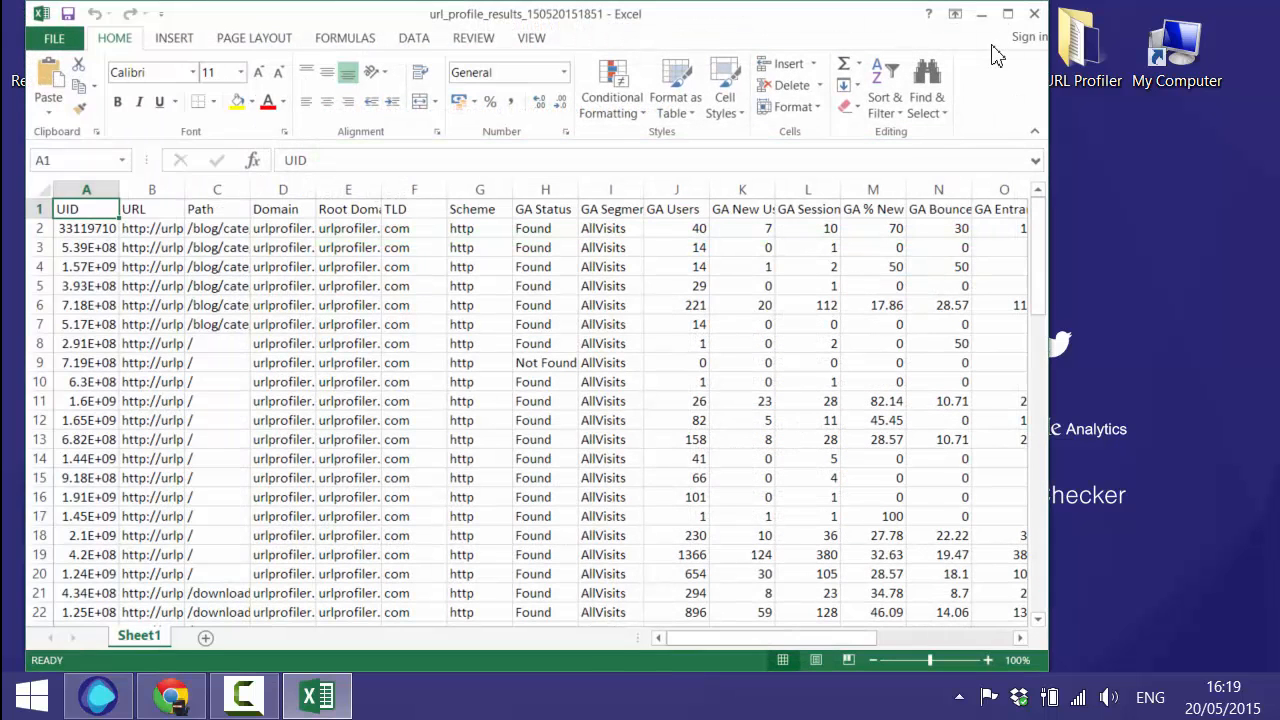
# - Maximize the Excel results window and scan across the metric columns to show full URLs
pyautogui.click(981, 13)
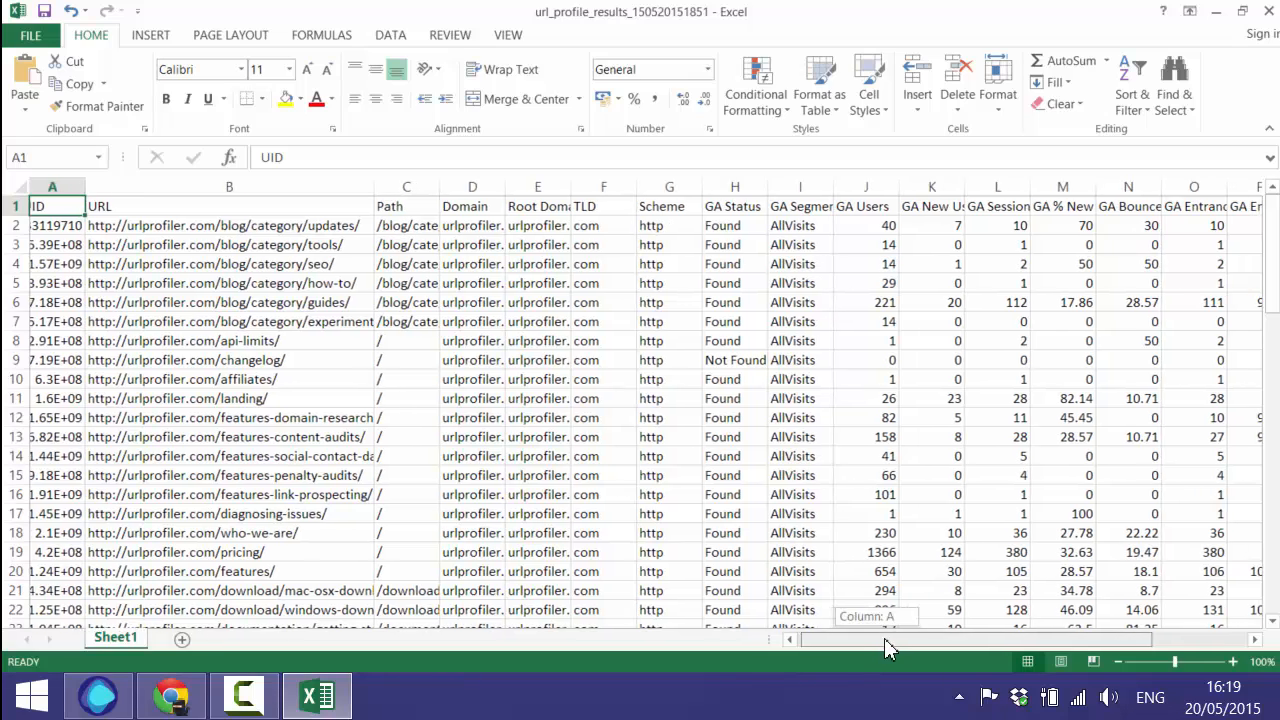
pyautogui.hscroll(3)
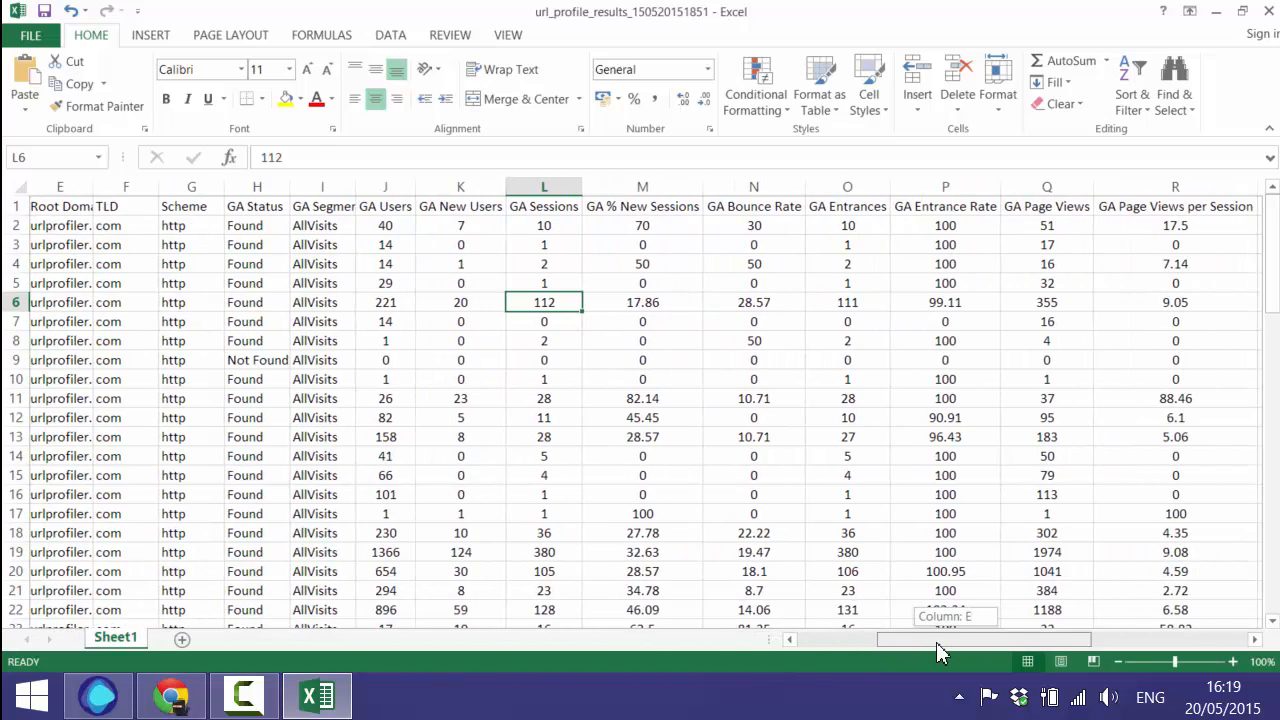
pyautogui.hscroll(-3)
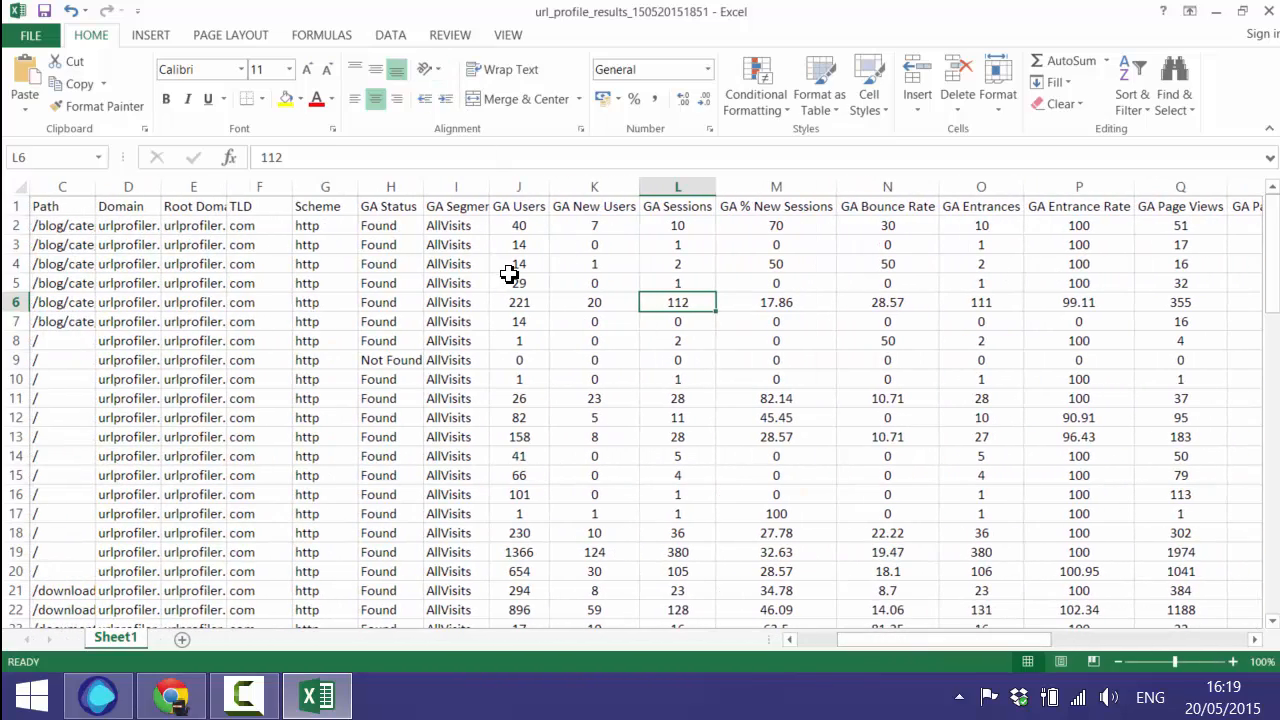
# - Sort the result rows by GA Users from largest to smallest using Data > Sort
pyautogui.click(454, 80)
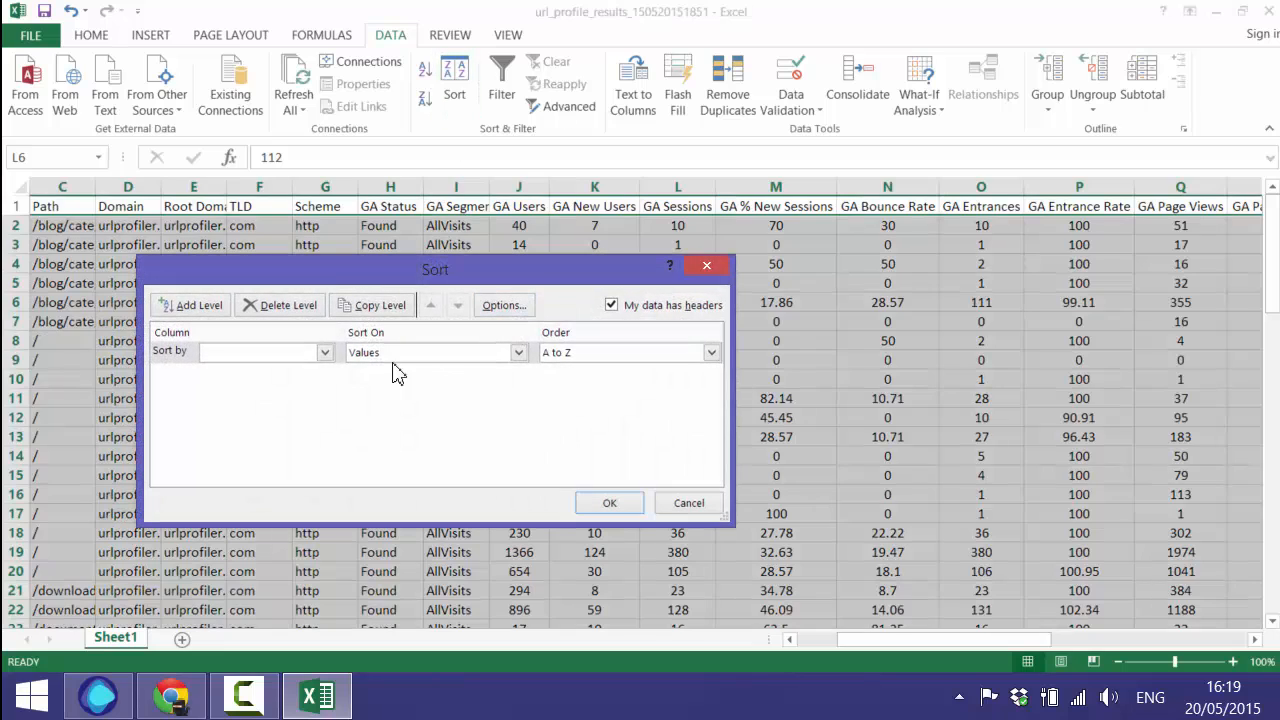
pyautogui.click(312, 352)
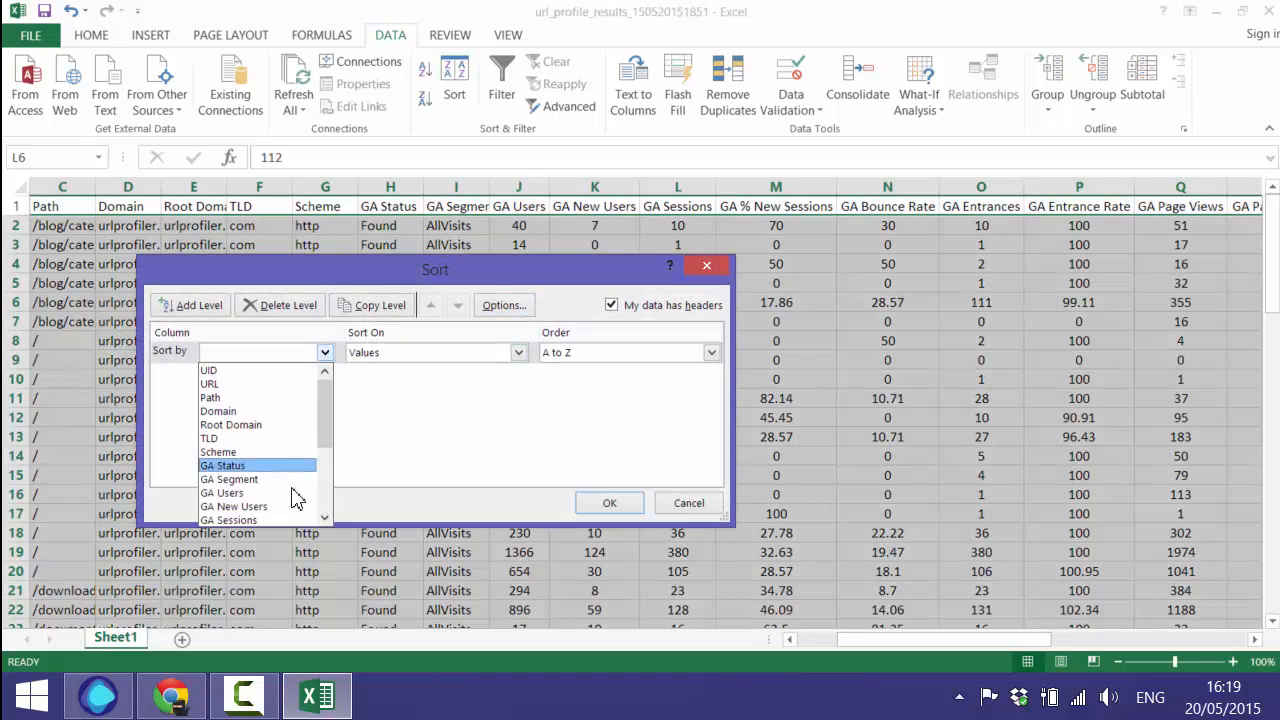
pyautogui.click(710, 352)
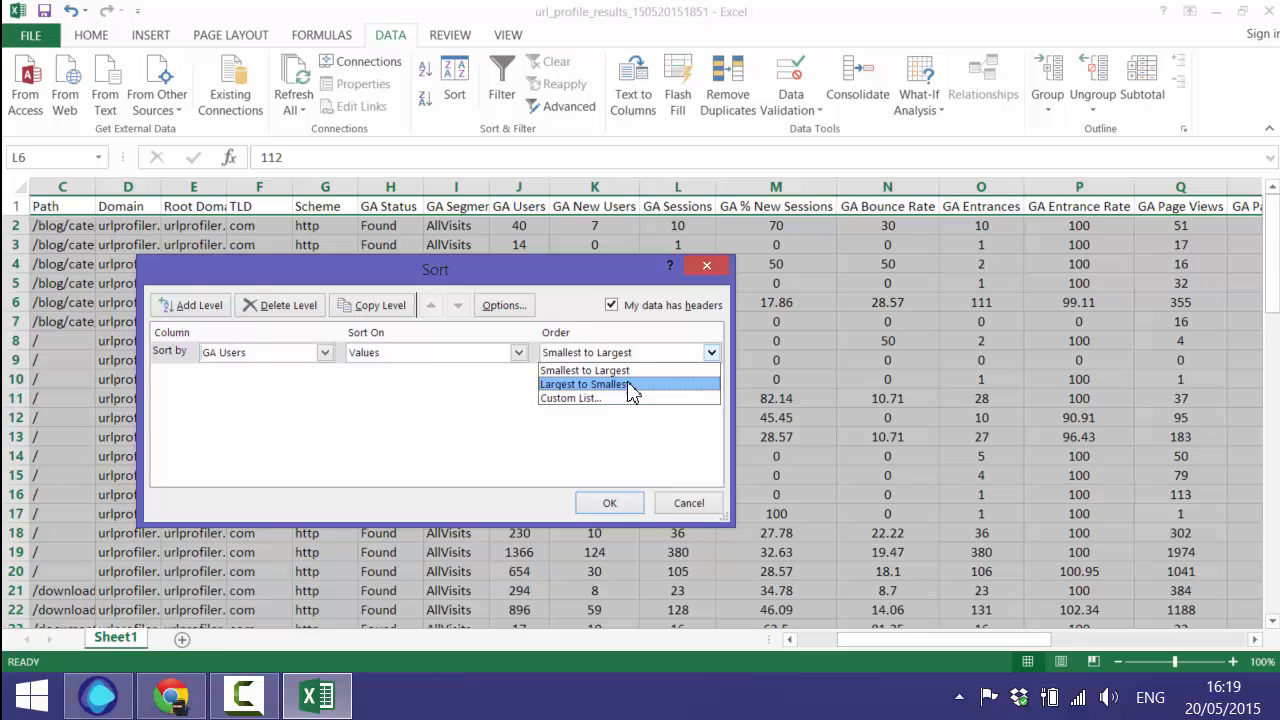
pyautogui.click(609, 502)
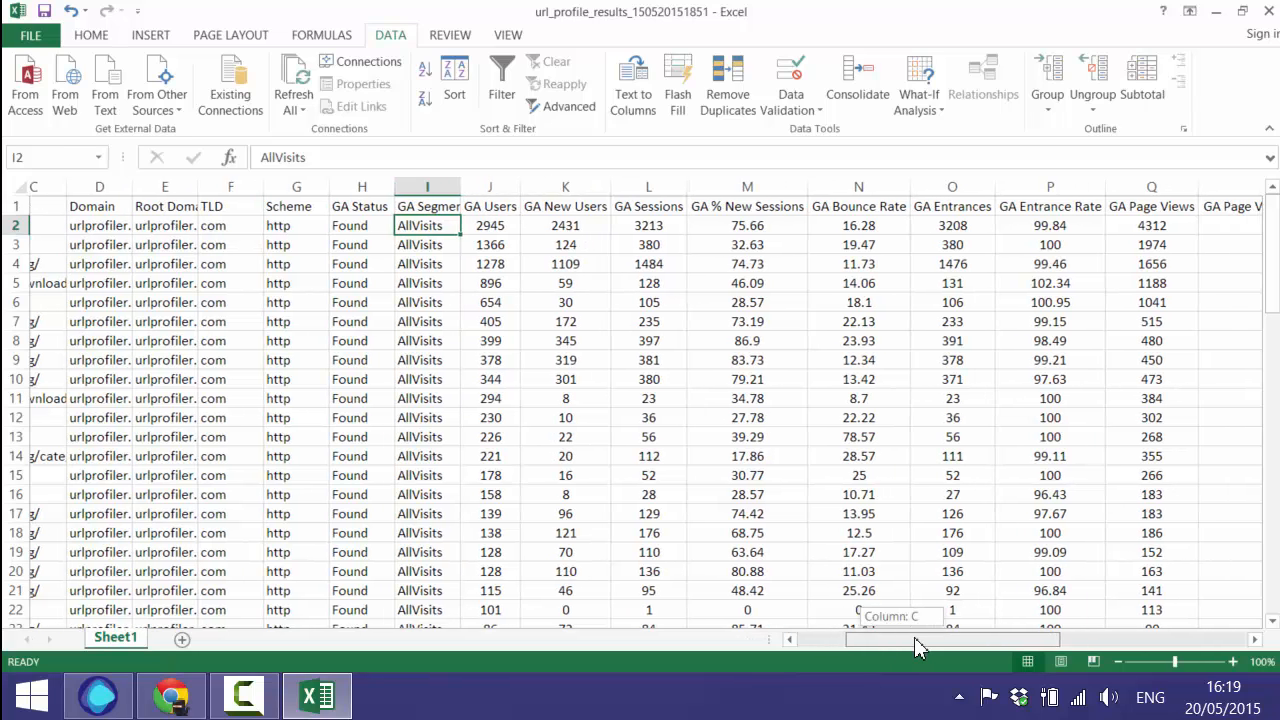
pyautogui.hscroll(3)
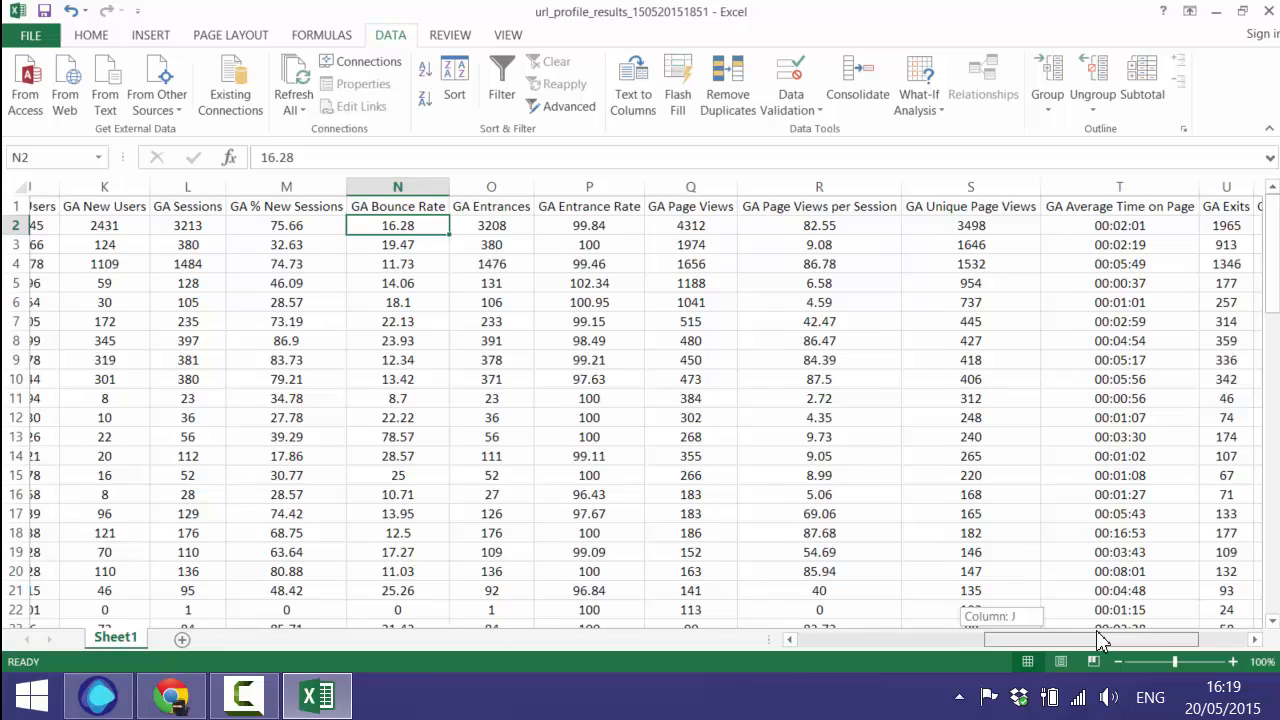
pyautogui.hscroll(3)
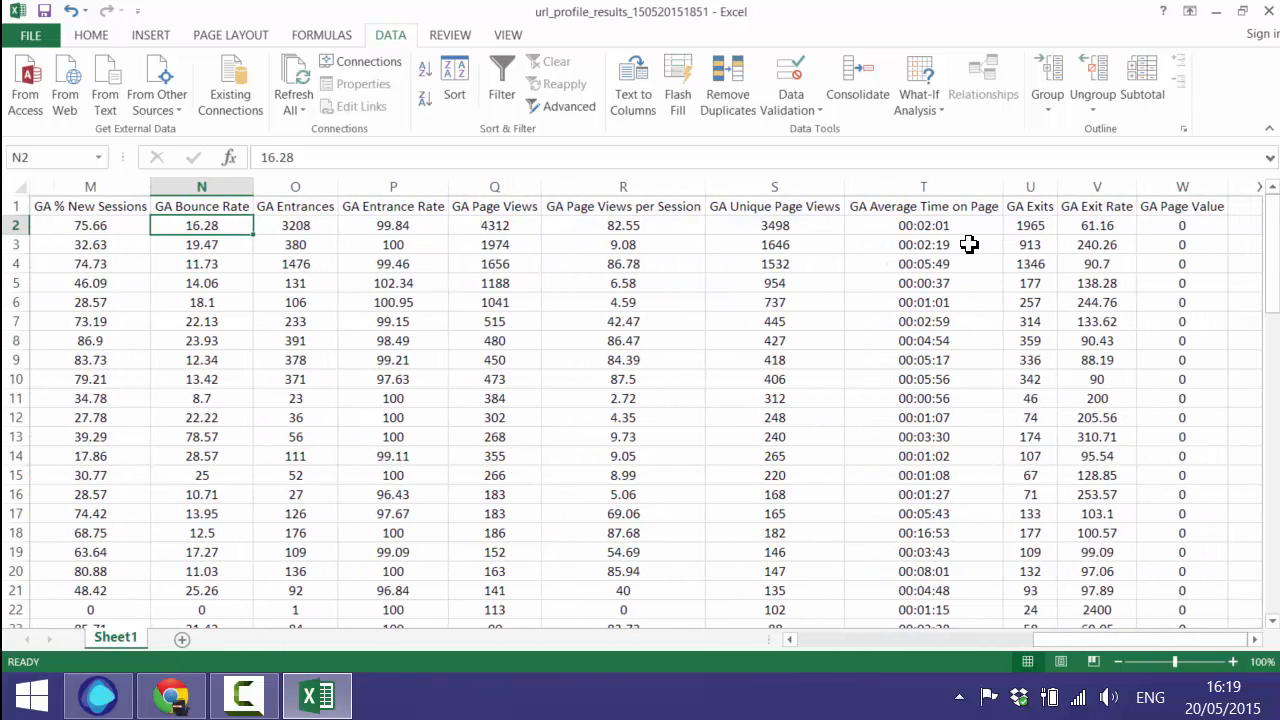
pyautogui.moveTo(1048, 595)
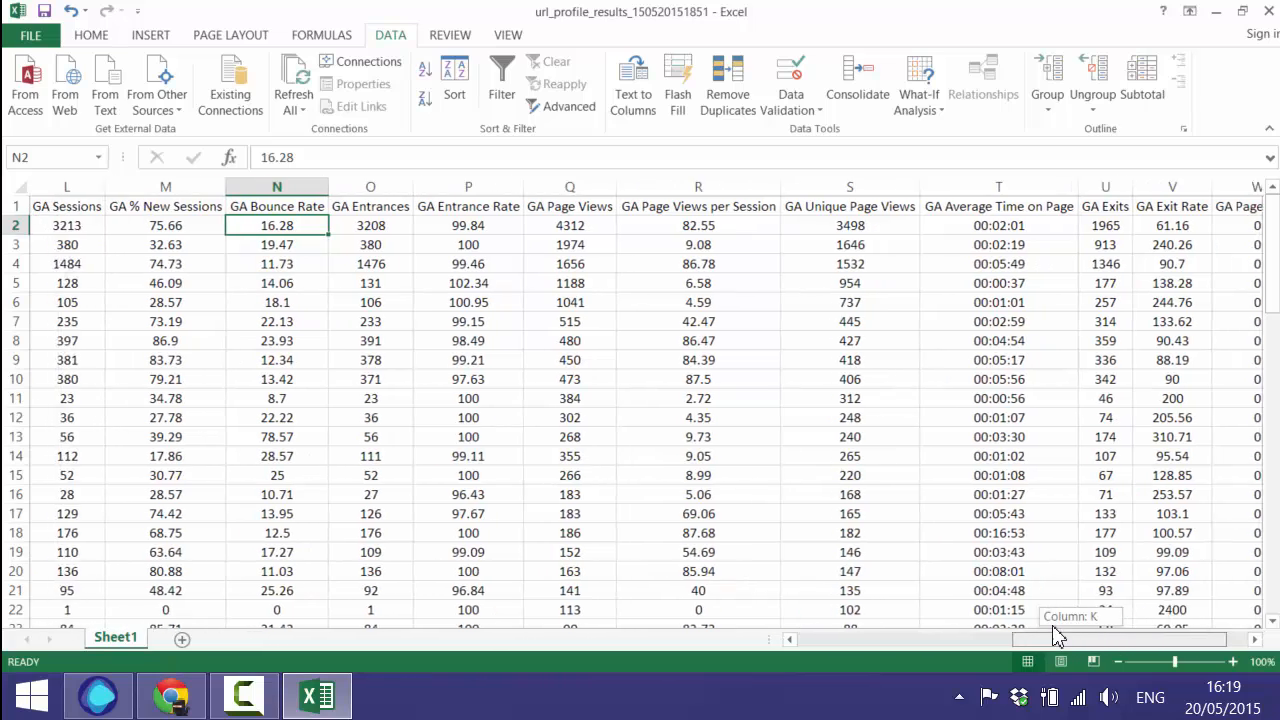
pyautogui.hscroll(-3)
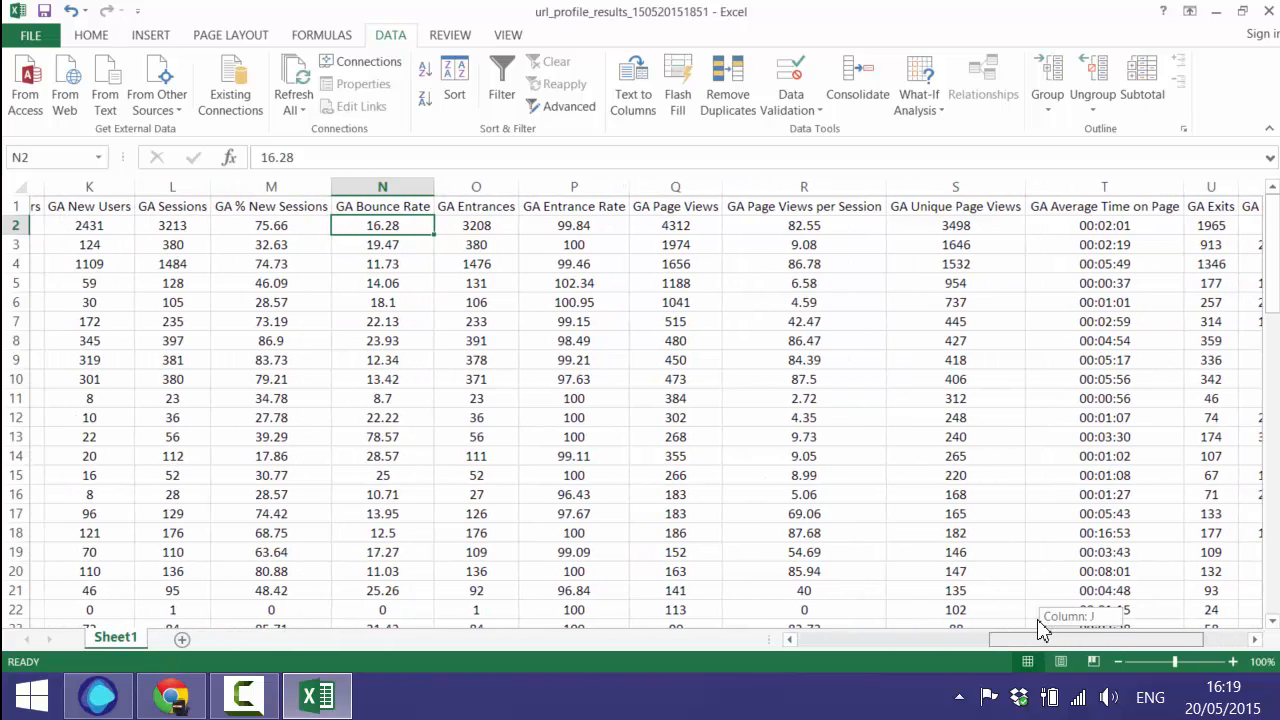
pyautogui.hscroll(-3)
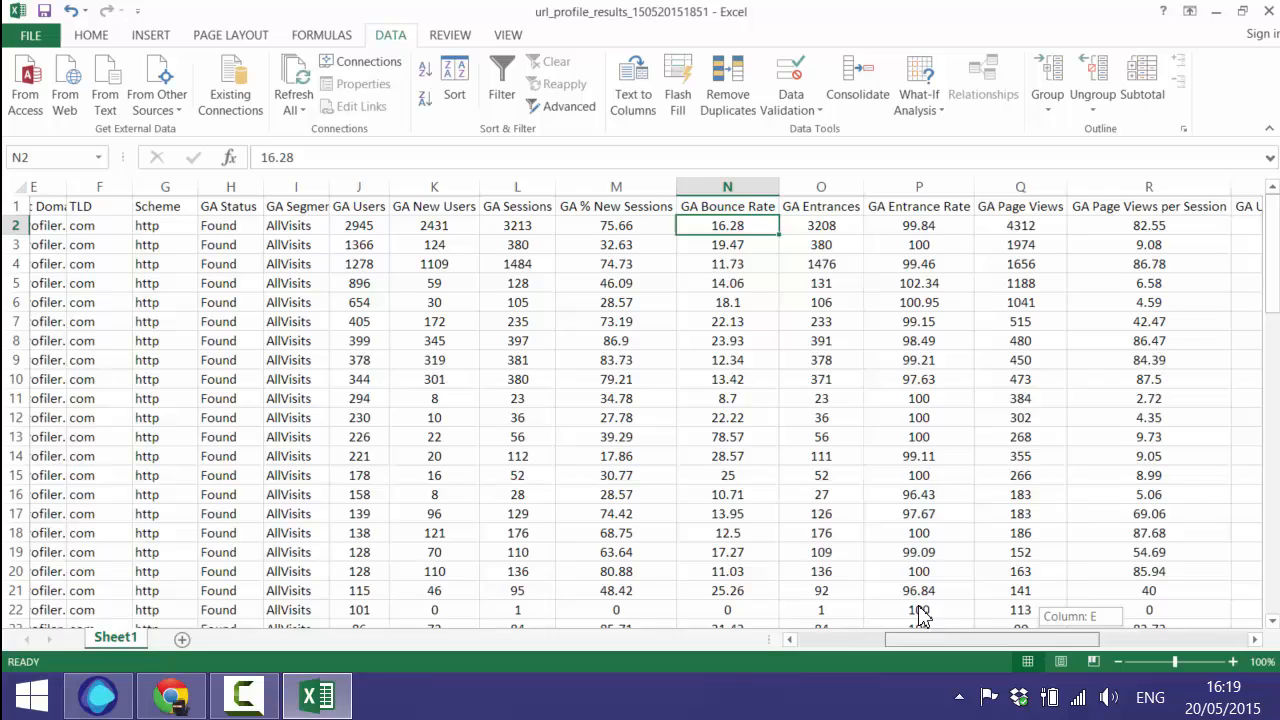
pyautogui.hscroll(-3)
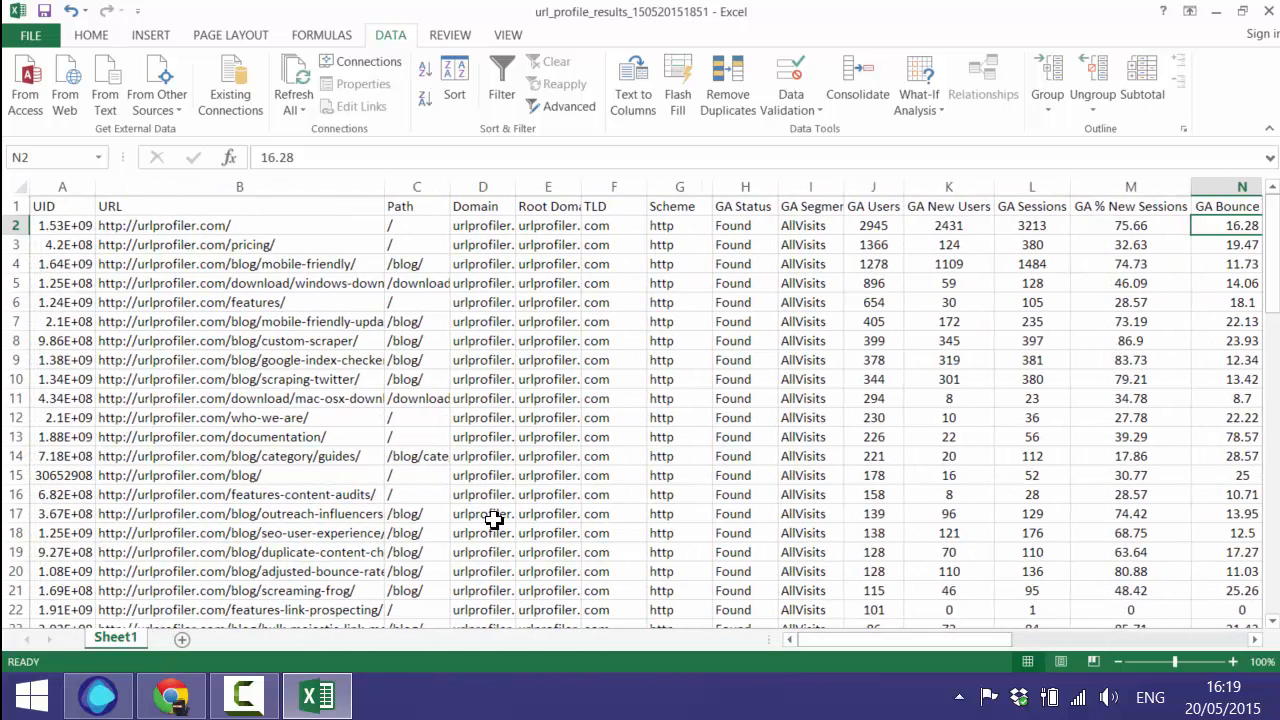
pyautogui.moveTo(463, 482)
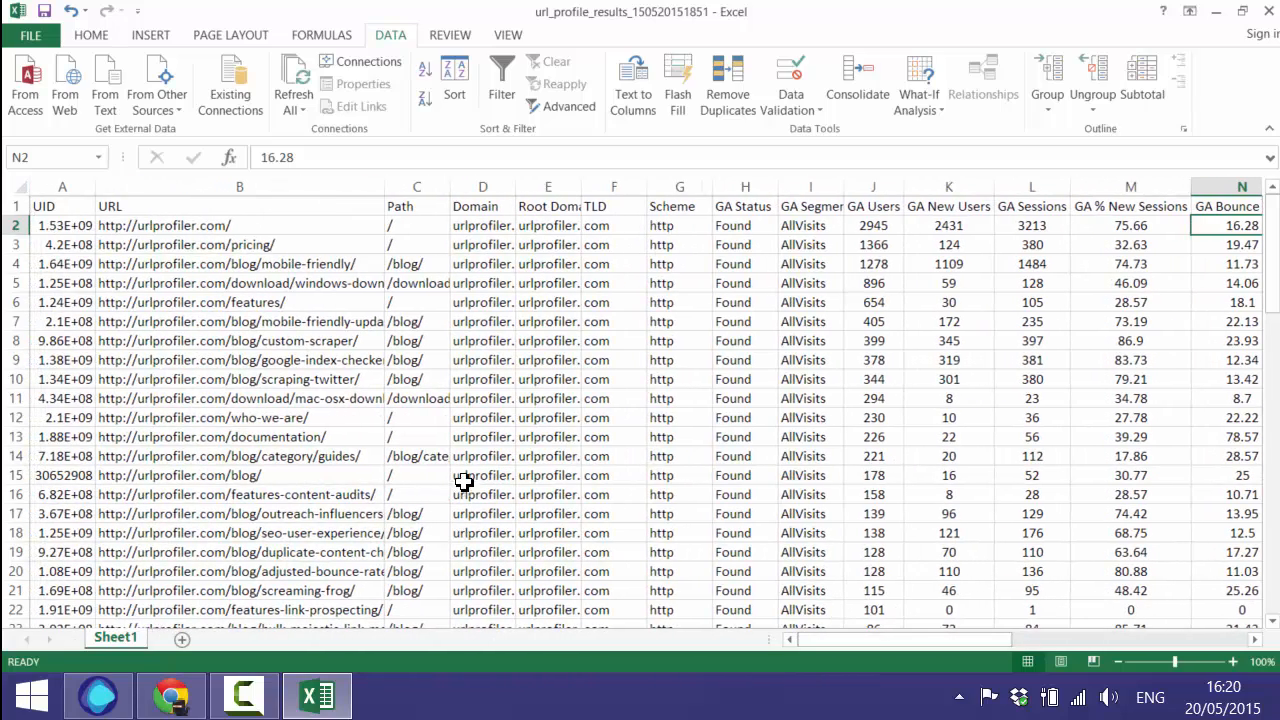